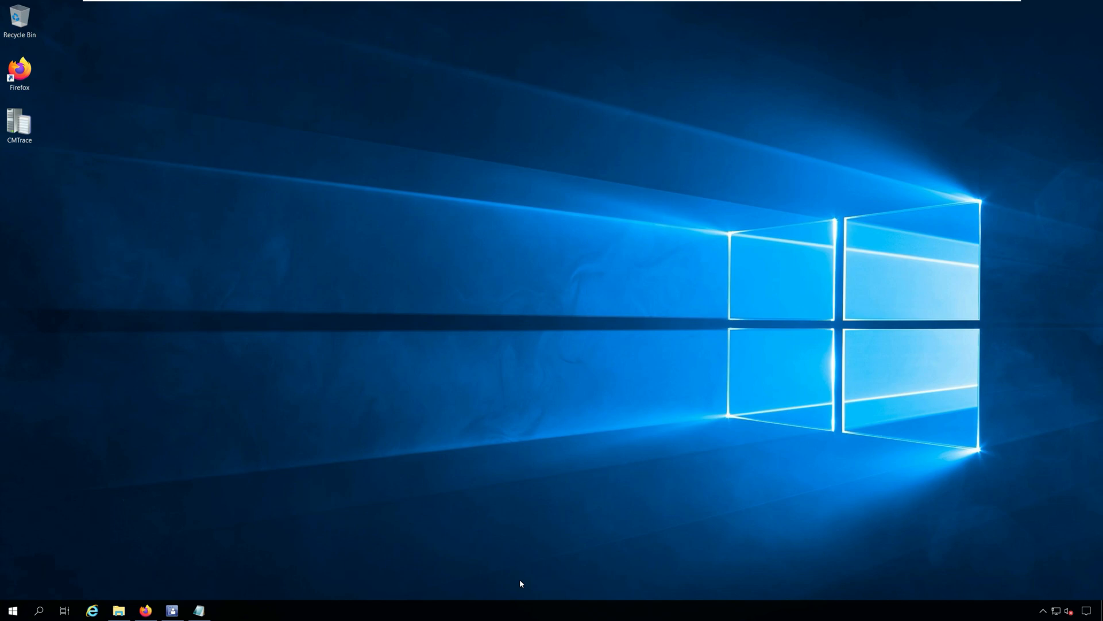
# - Review the FileZilla download page in the browser, then minimize it
pyautogui.click(148, 609)
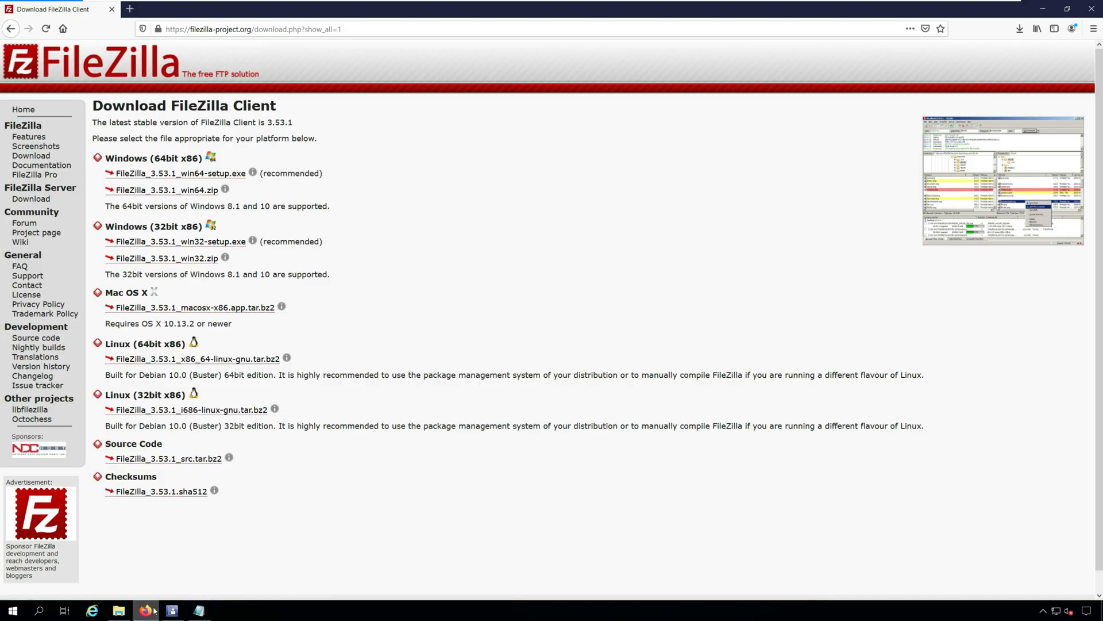
pyautogui.moveTo(256, 474)
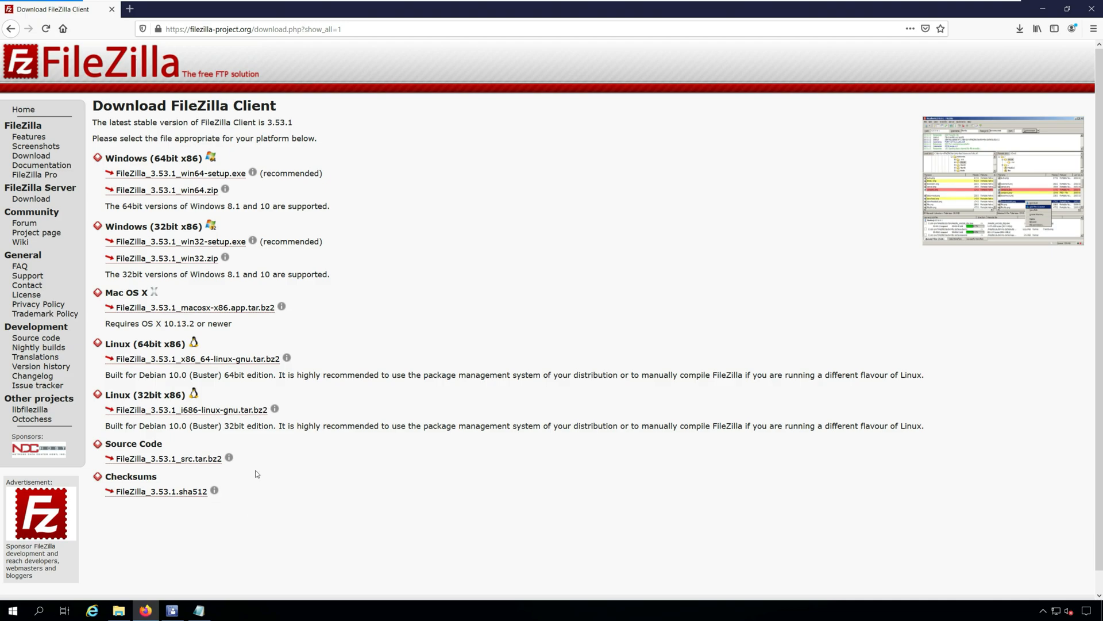
pyautogui.click(264, 29)
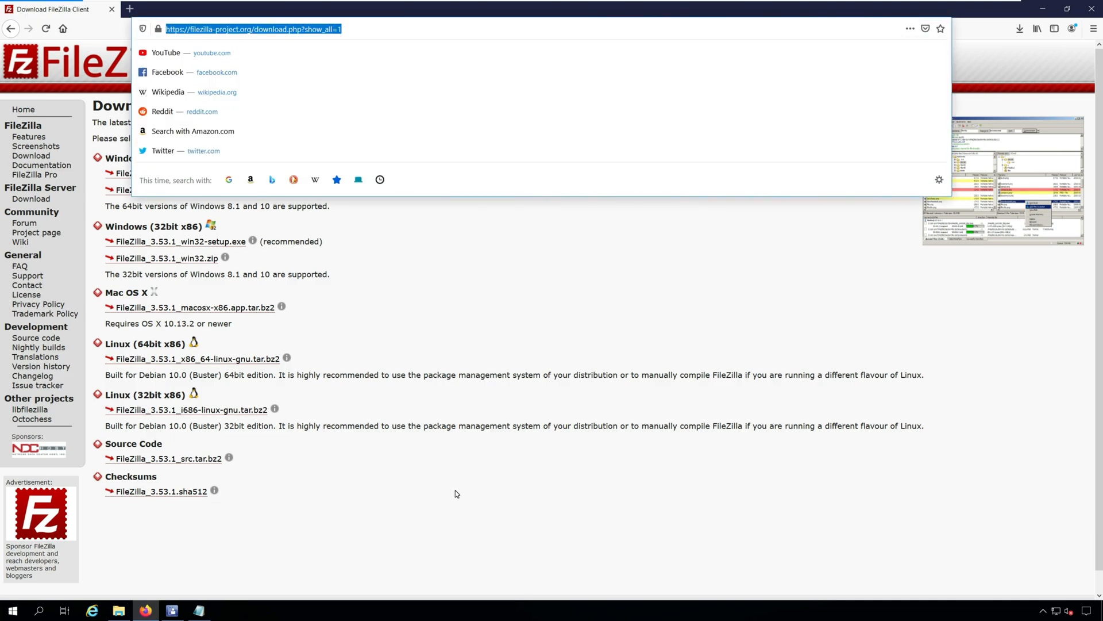
pyautogui.click(458, 495)
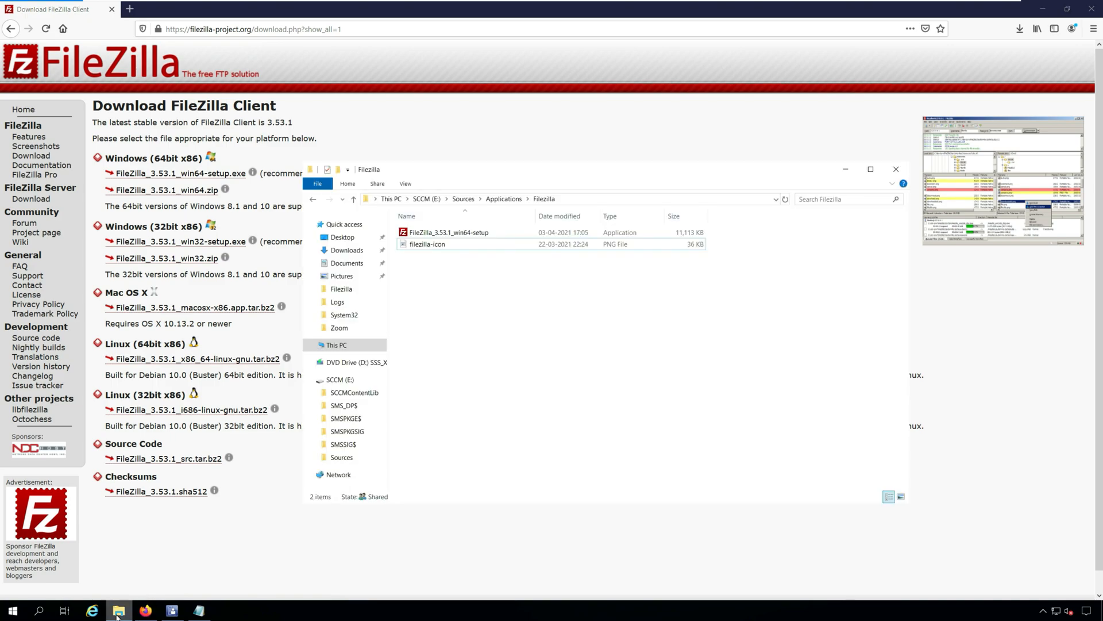
pyautogui.moveTo(521, 470)
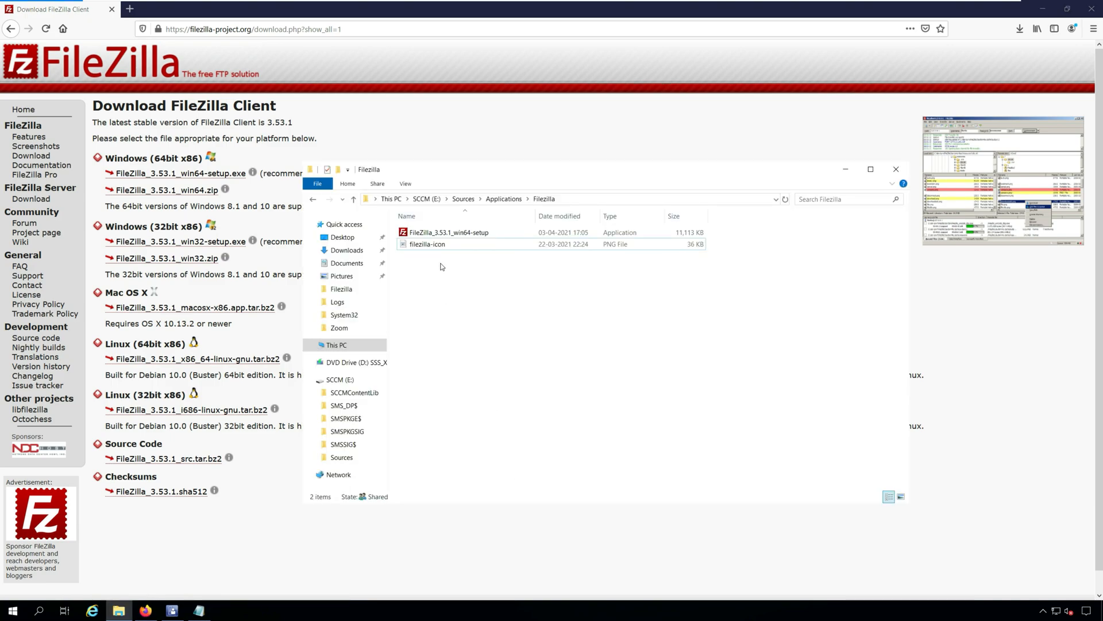
pyautogui.click(426, 243)
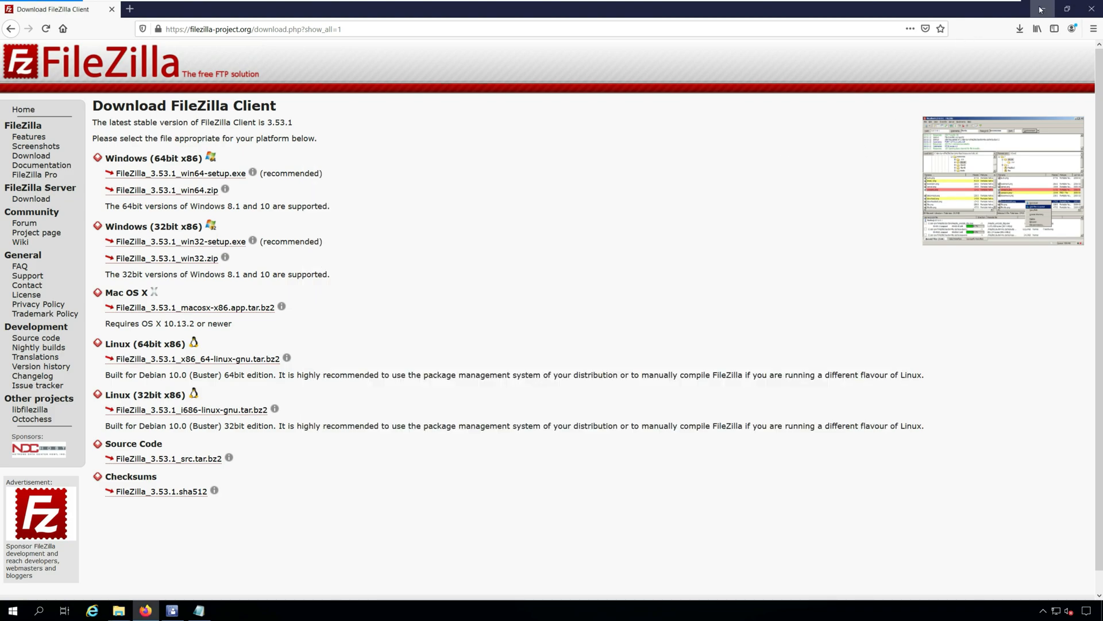
pyautogui.click(1089, 6)
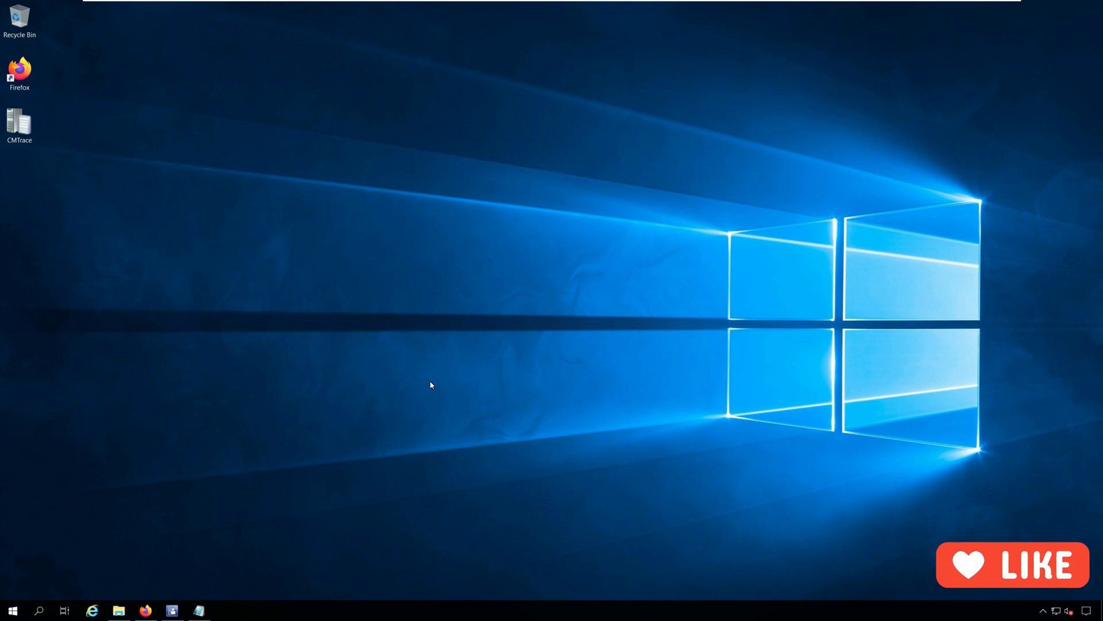
# - In the ConfigMgr console, go to Application Management > Applications and start Create Application
pyautogui.click(170, 610)
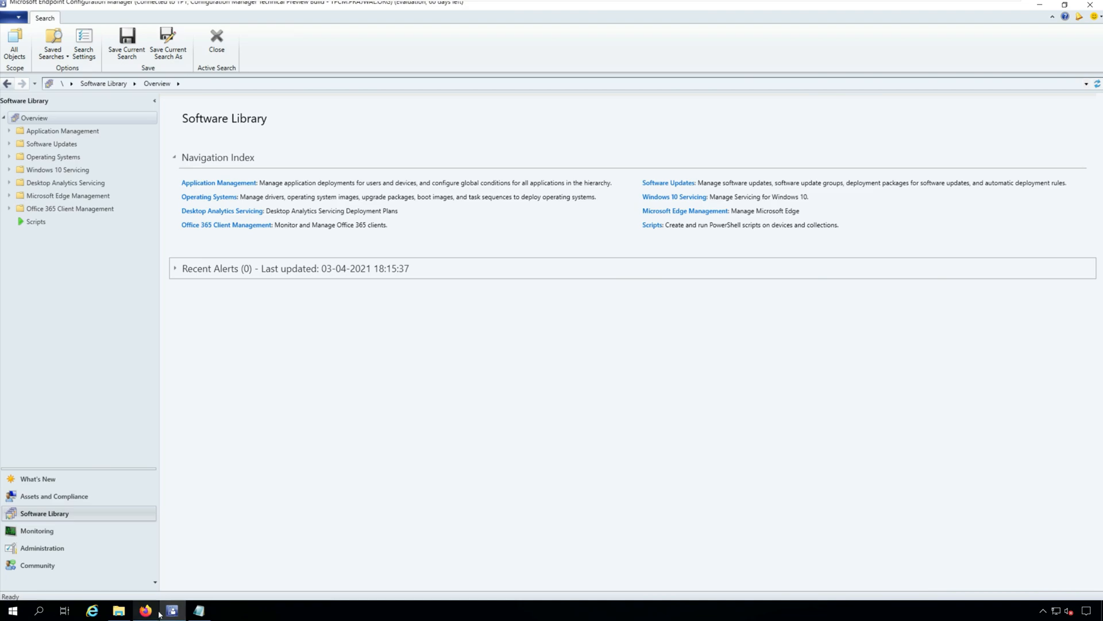
pyautogui.moveTo(312, 470)
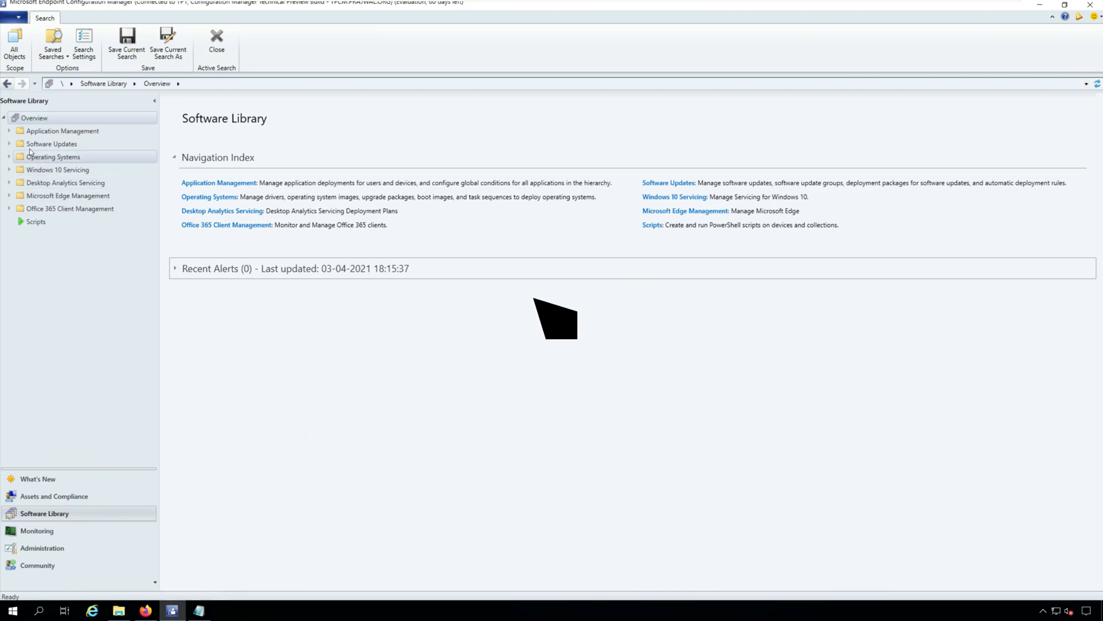
pyautogui.click(12, 130)
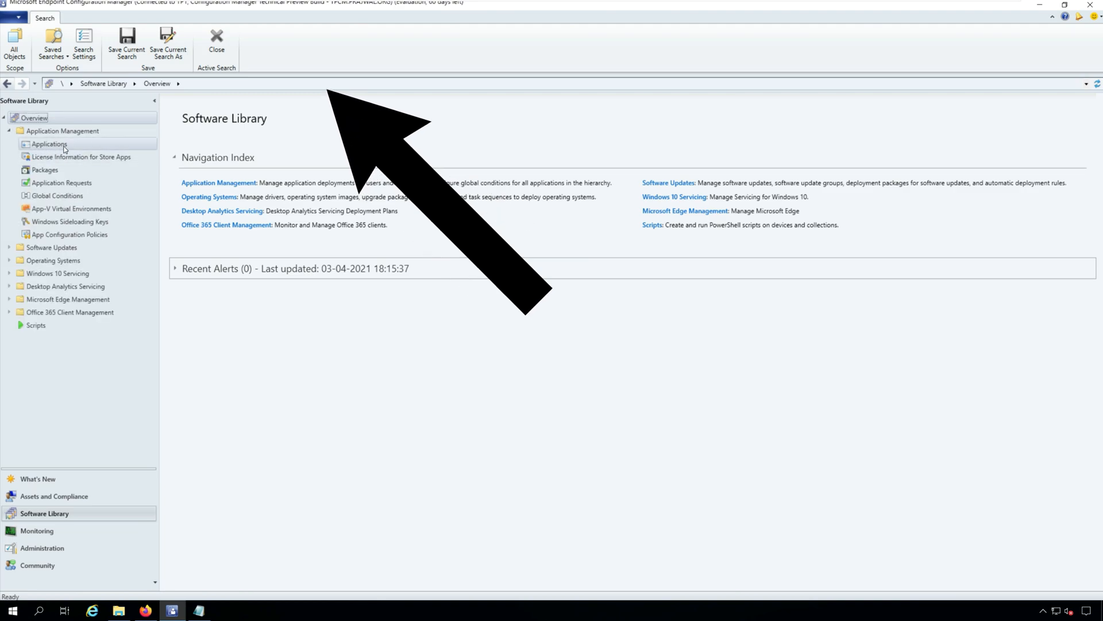
pyautogui.click(47, 144)
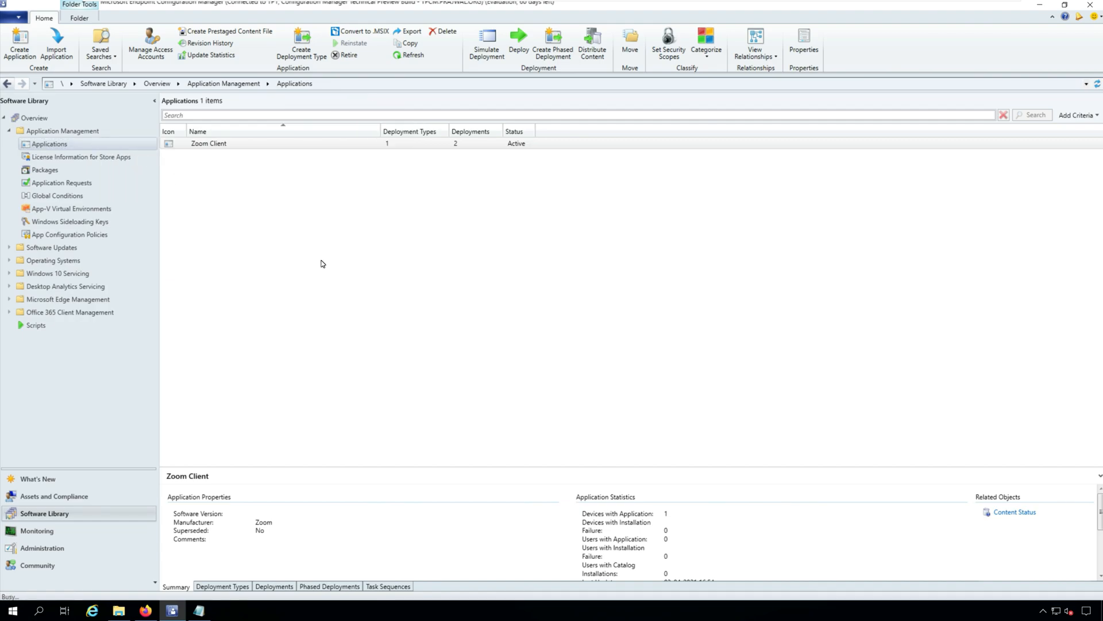
pyautogui.click(18, 45)
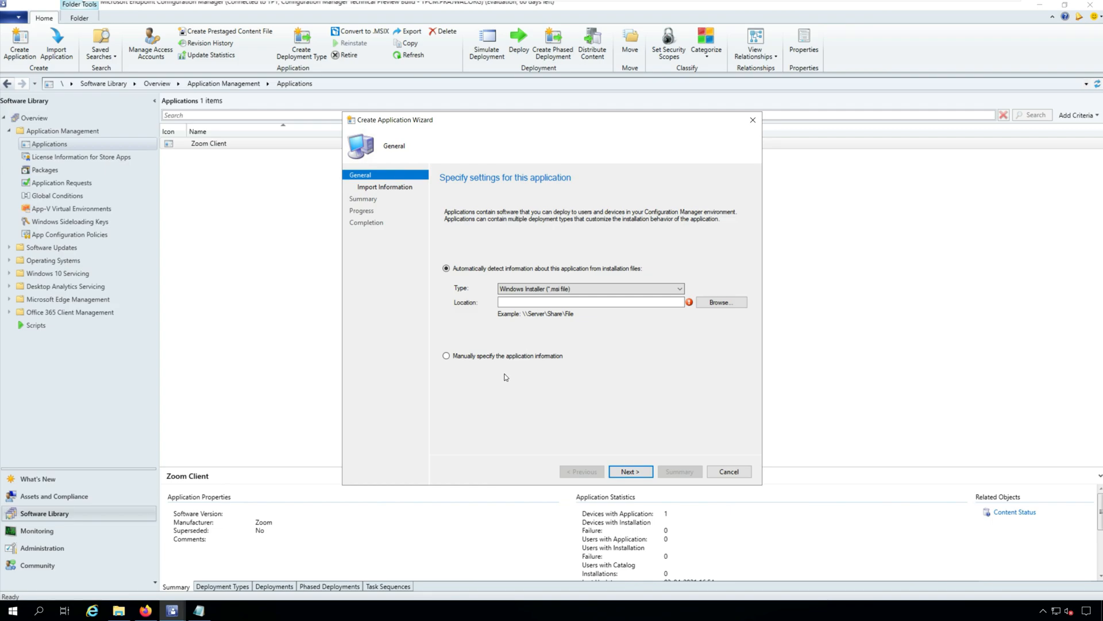
pyautogui.moveTo(508, 372)
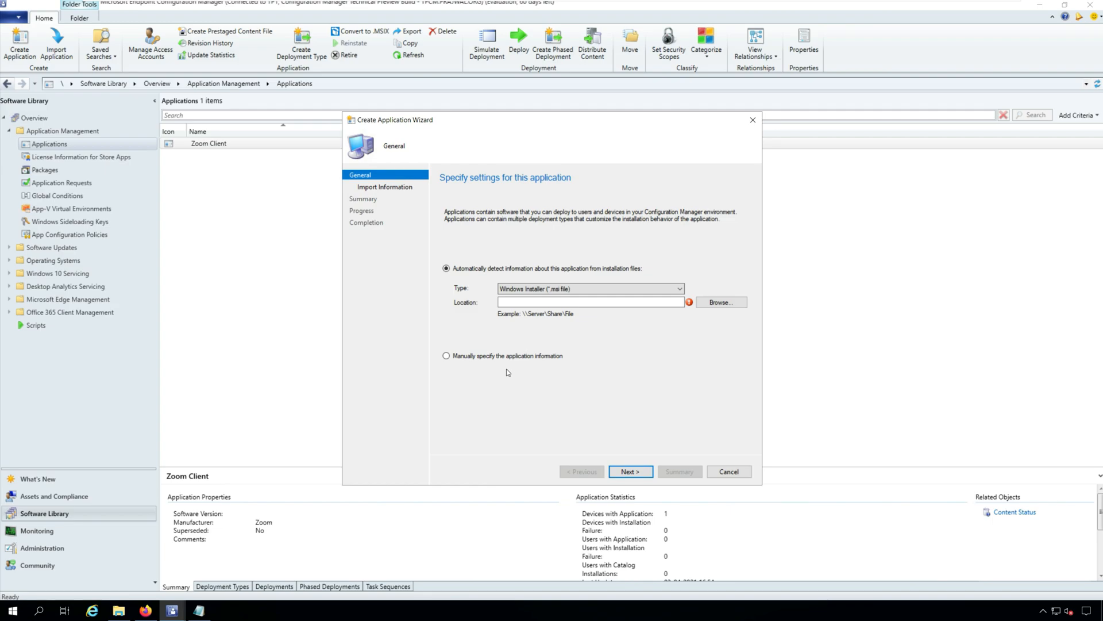
# - Manually specify the application as FileZilla Client, publisher FileZilla, with a published date
pyautogui.click(446, 357)
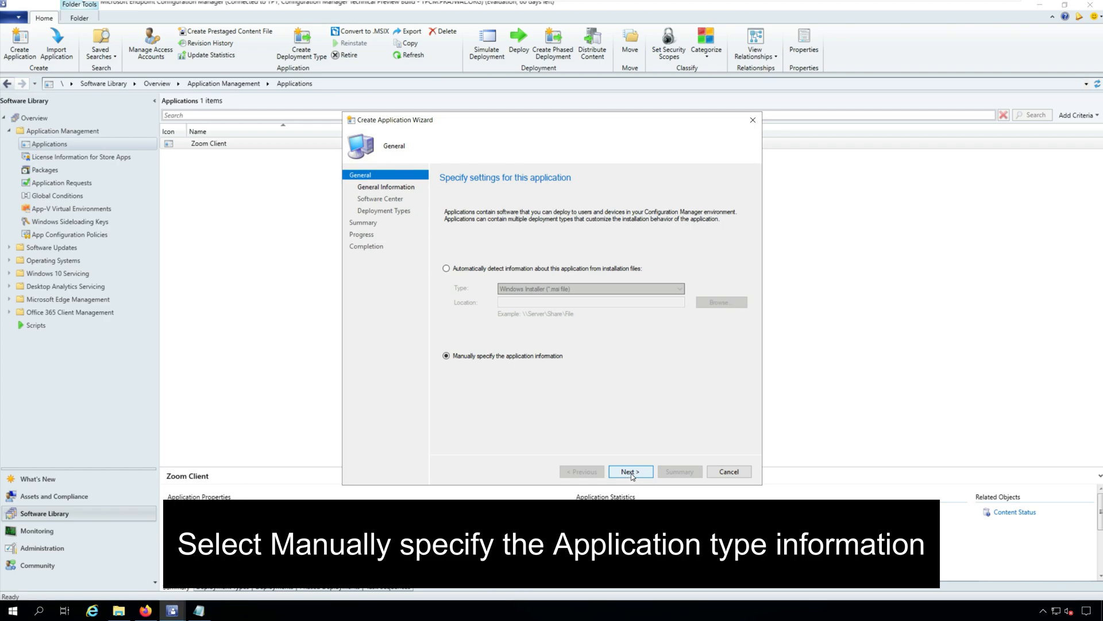
pyautogui.click(631, 471)
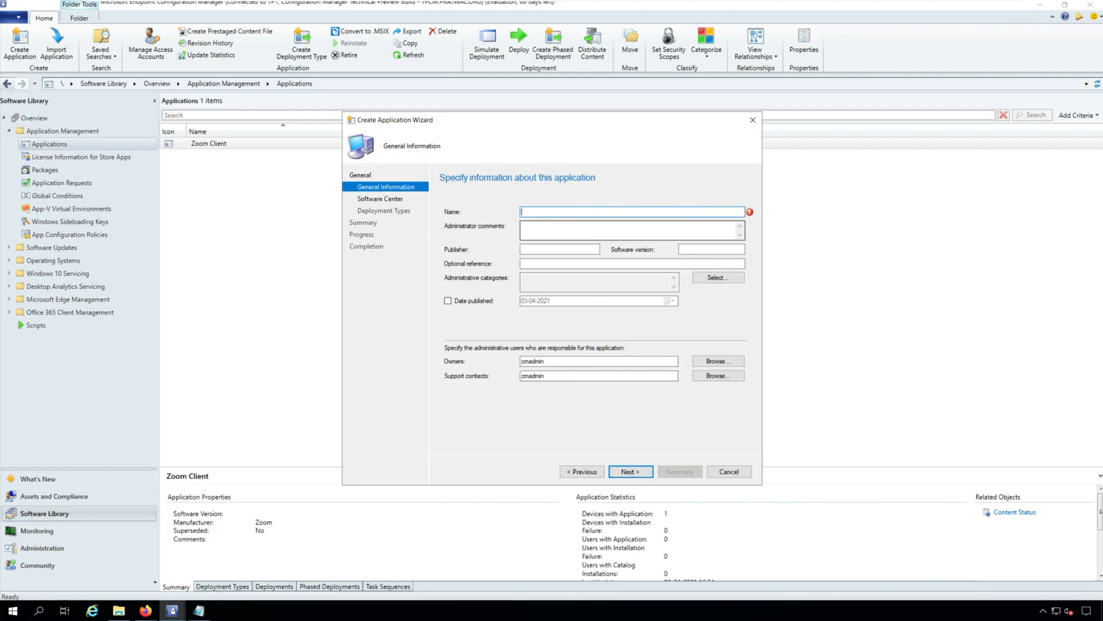
pyautogui.write('FileZilla Client')
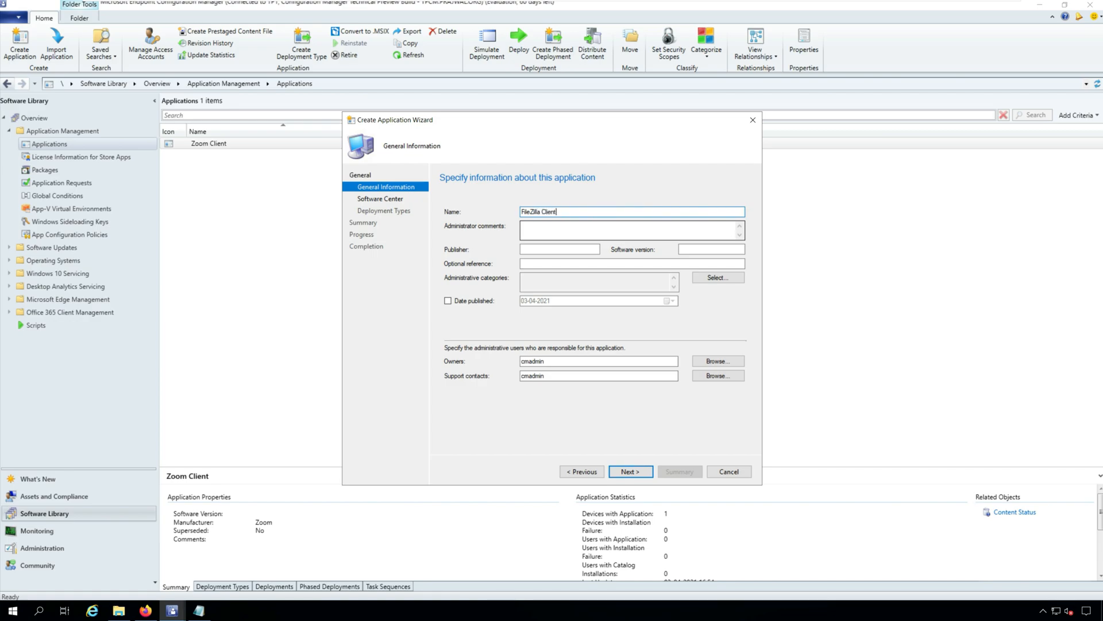
pyautogui.click(560, 248)
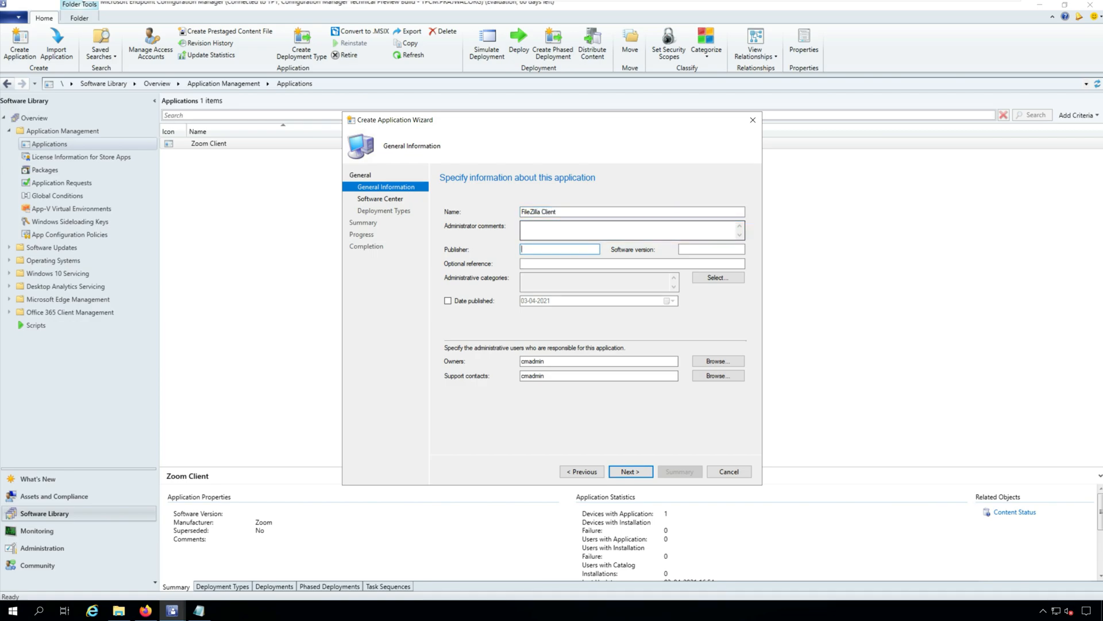
pyautogui.write('FileZilla')
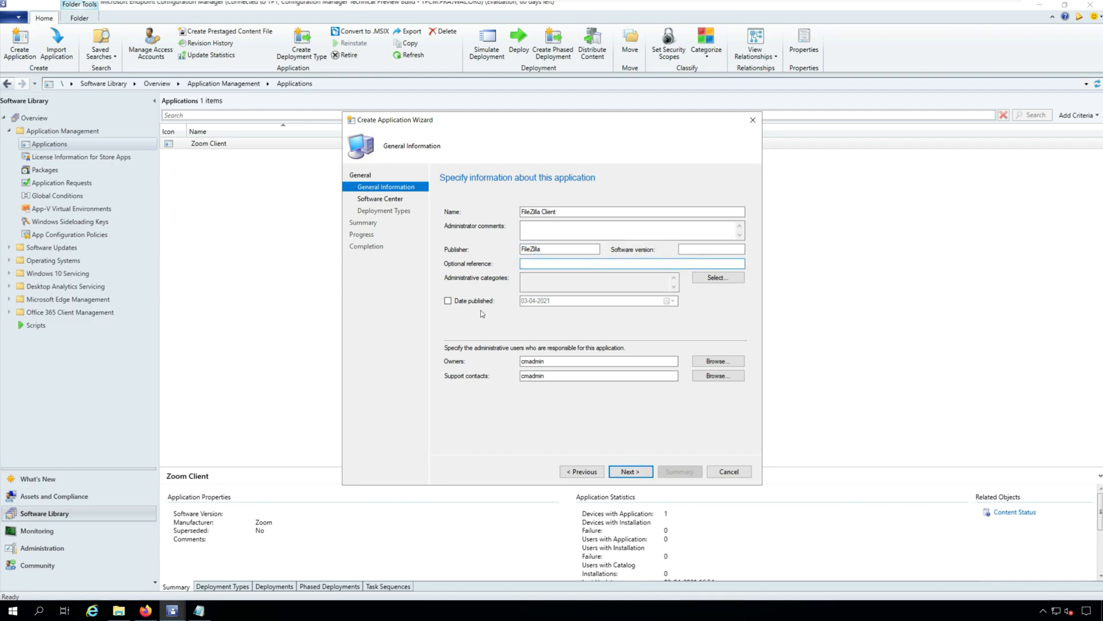
pyautogui.click(447, 301)
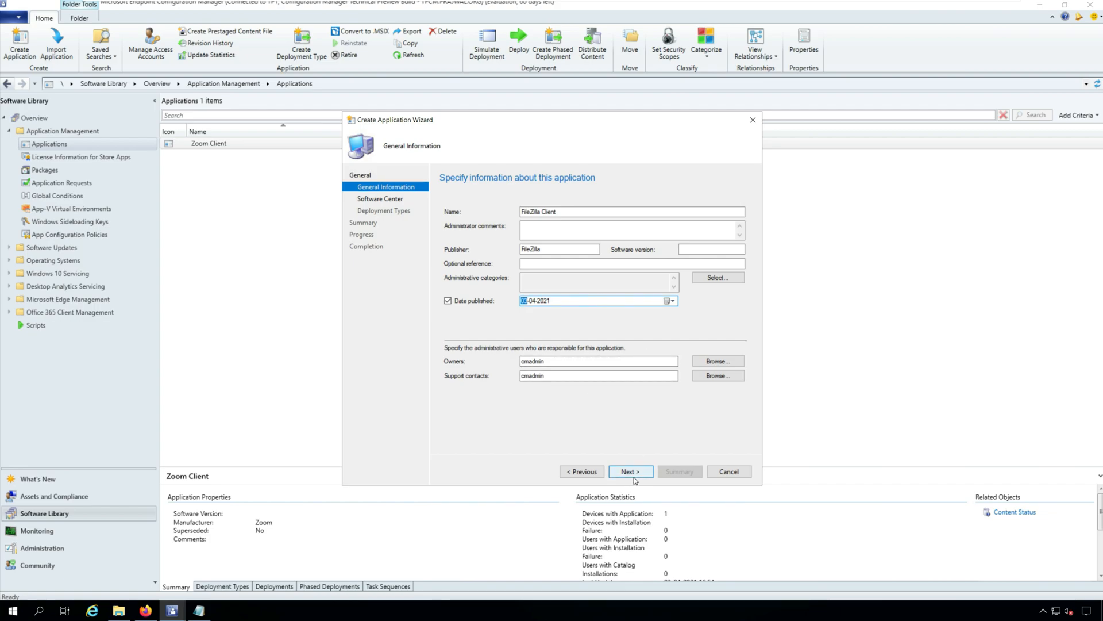
pyautogui.click(630, 471)
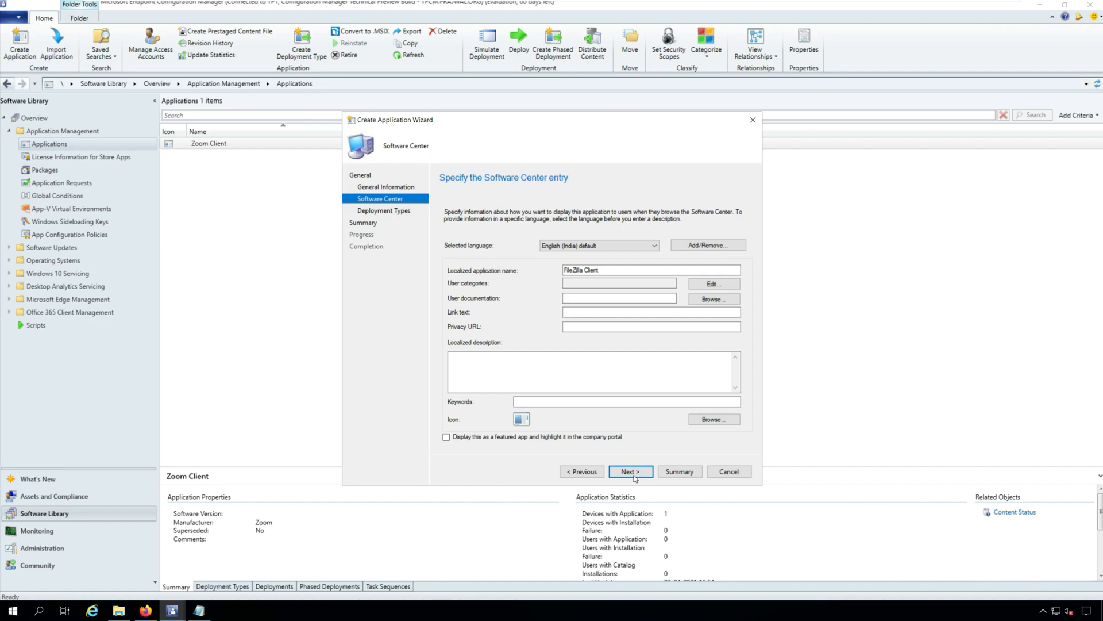
# - Set the Software Center icon to filezilla-icon from Sources\Applications\Filezilla and continue
pyautogui.click(714, 418)
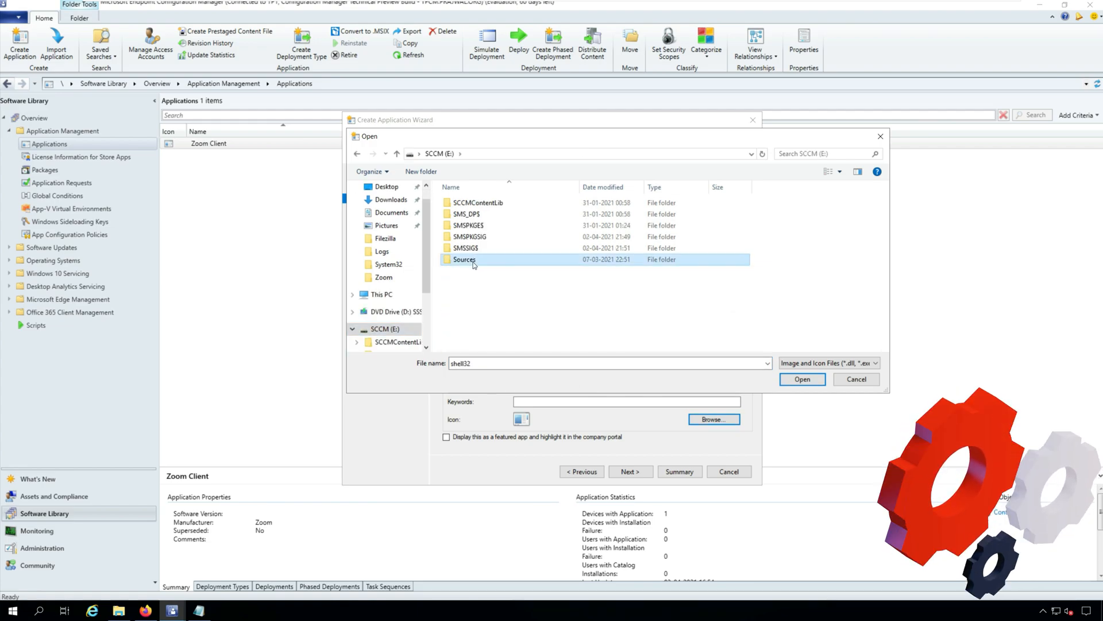
pyautogui.doubleClick(464, 260)
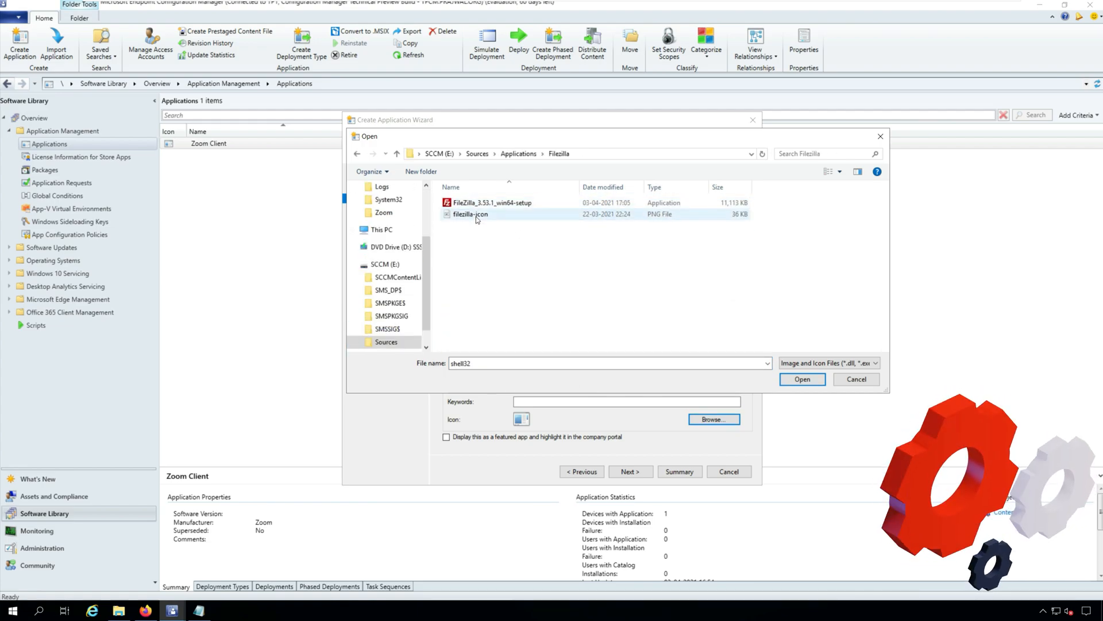
pyautogui.click(802, 379)
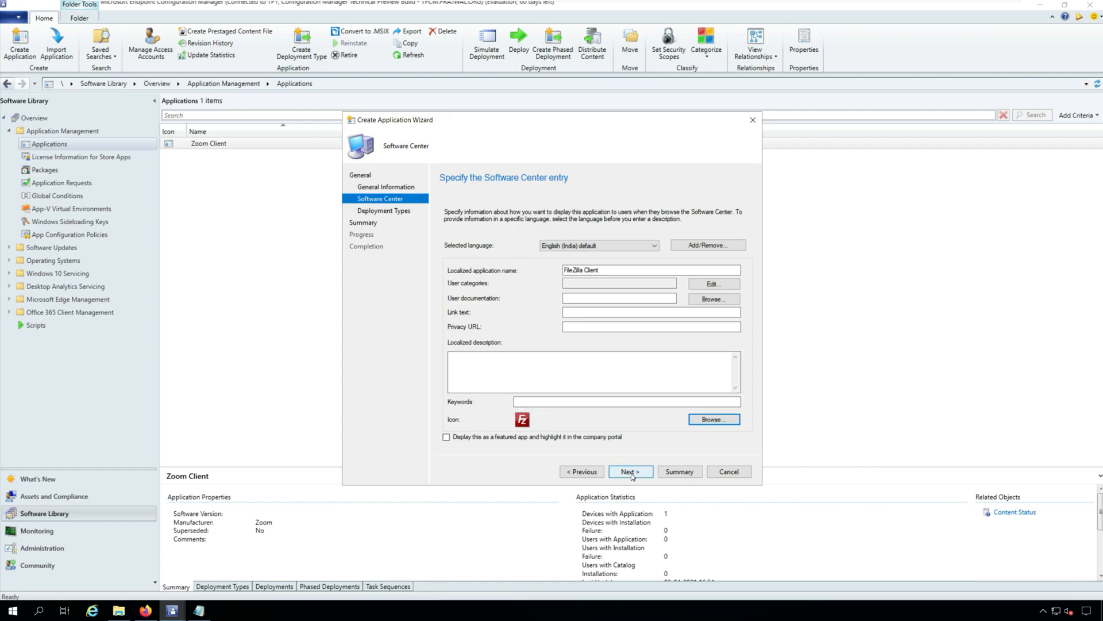
pyautogui.click(630, 471)
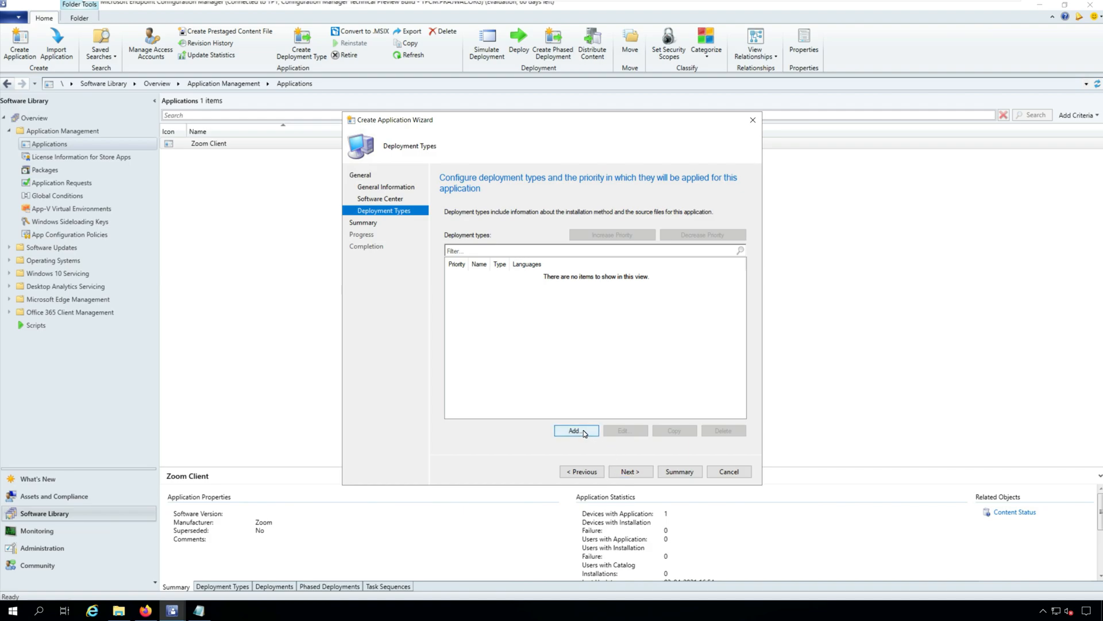
# - Add a manually specified deployment type and name it FileZilla
pyautogui.click(575, 430)
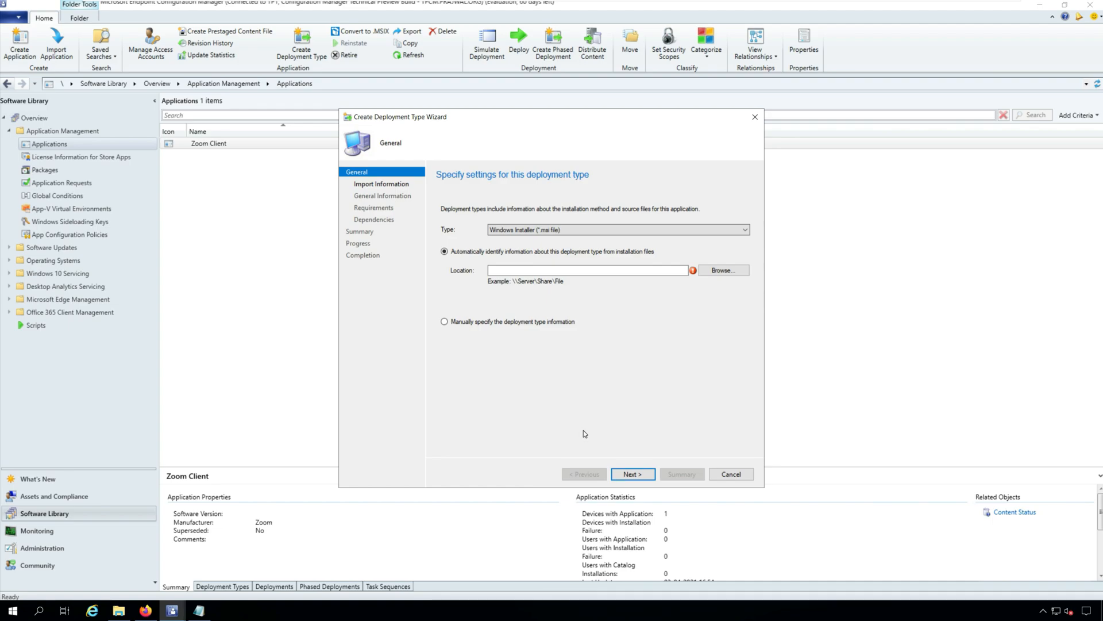
pyautogui.moveTo(582, 408)
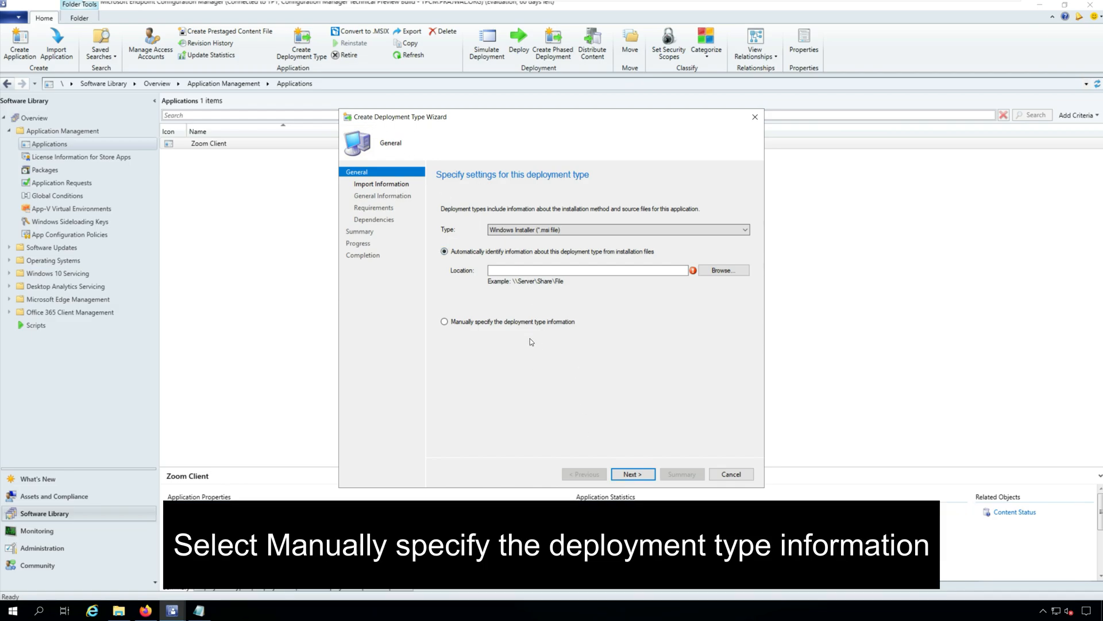
pyautogui.click(444, 322)
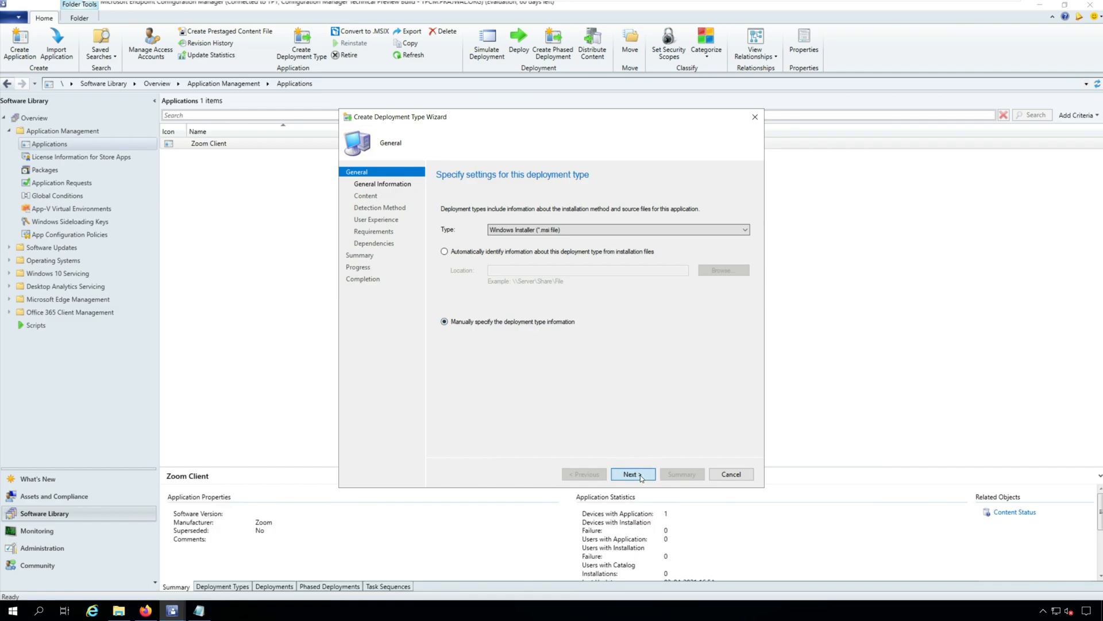
pyautogui.click(632, 474)
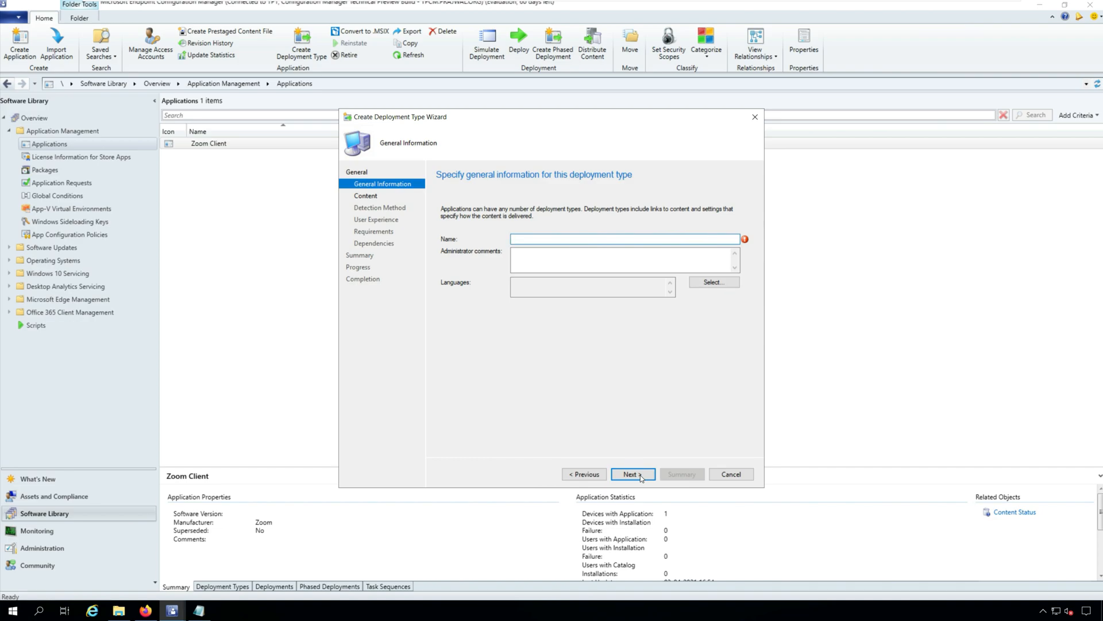
pyautogui.write('FileZilla')
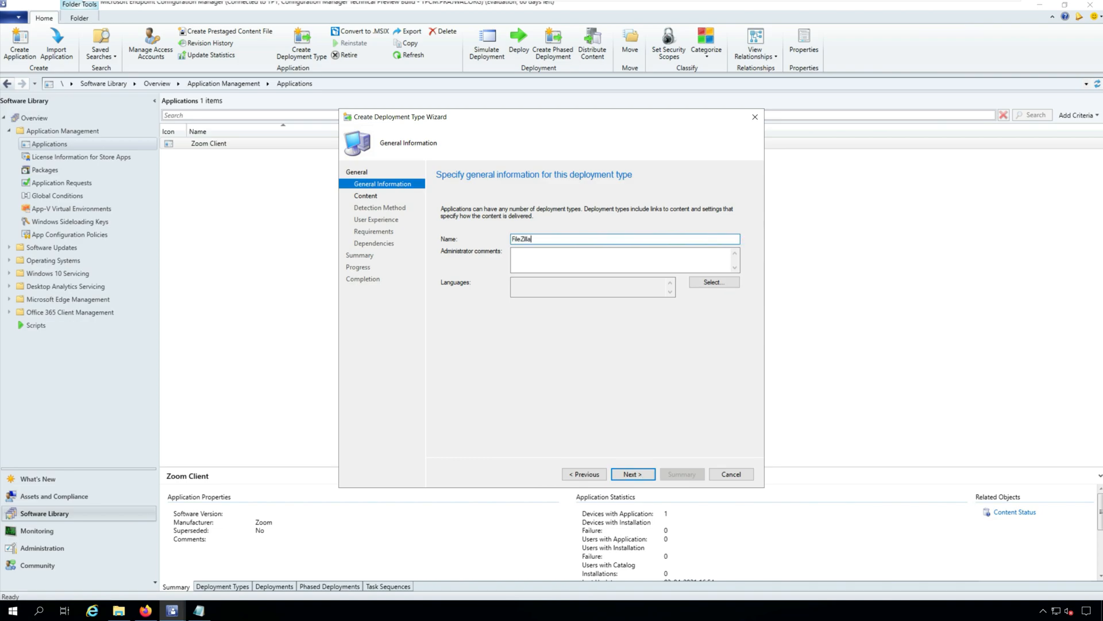
# - Set the content location to \\tpcm\Sources\Applications\Filezilla\
pyautogui.click(632, 474)
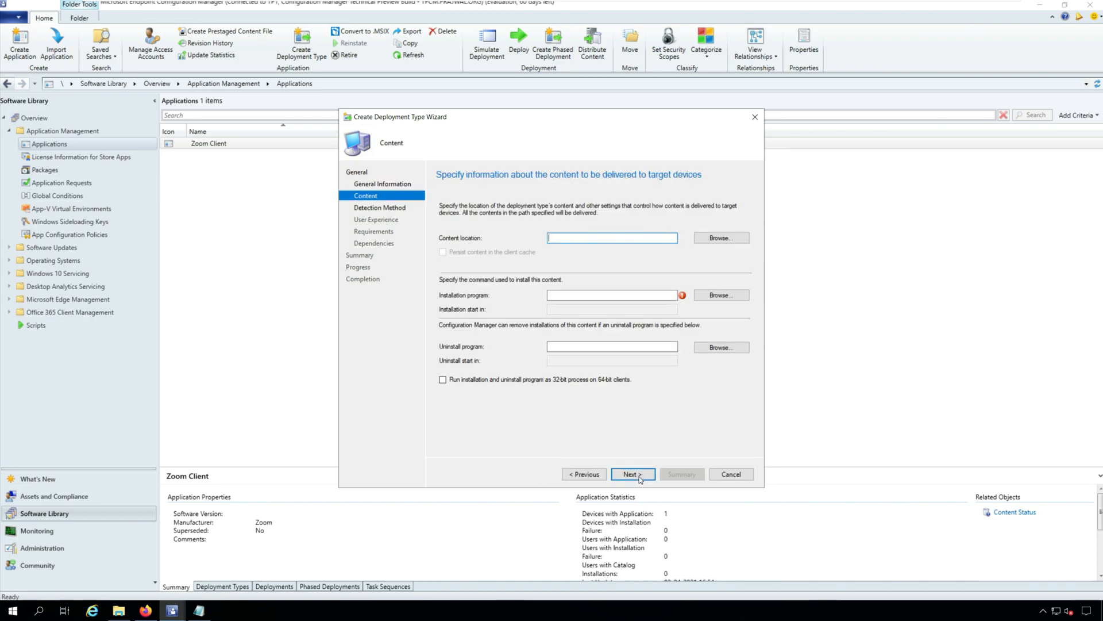
pyautogui.write('\\\\tpcm\\Sources')
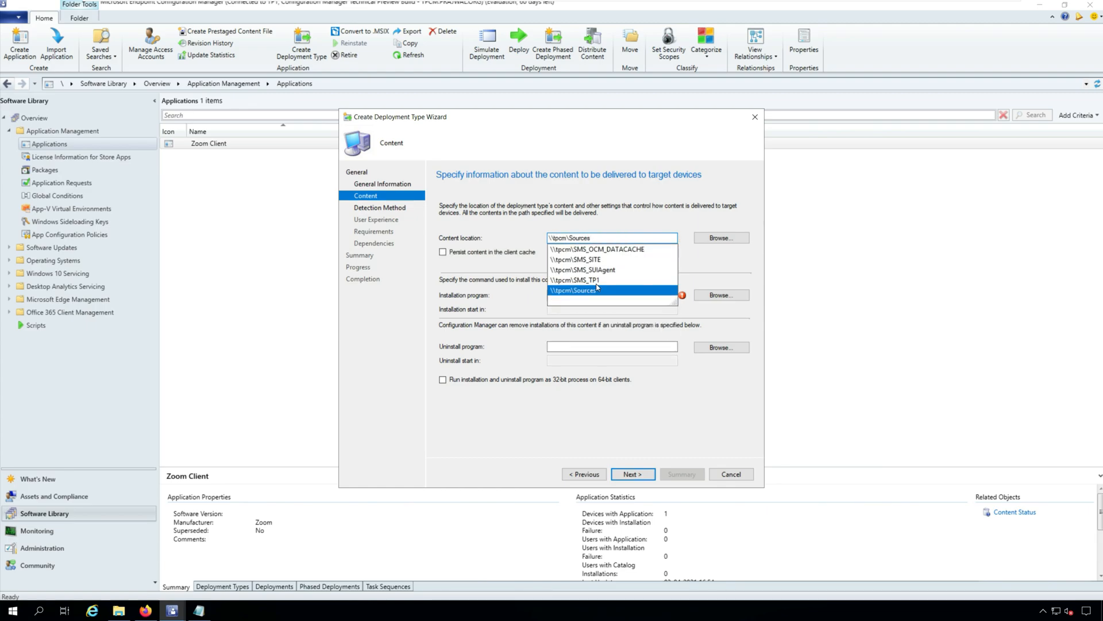
pyautogui.write('\\\\tpcm\\Sources\\Applications\\Filezilla\\')
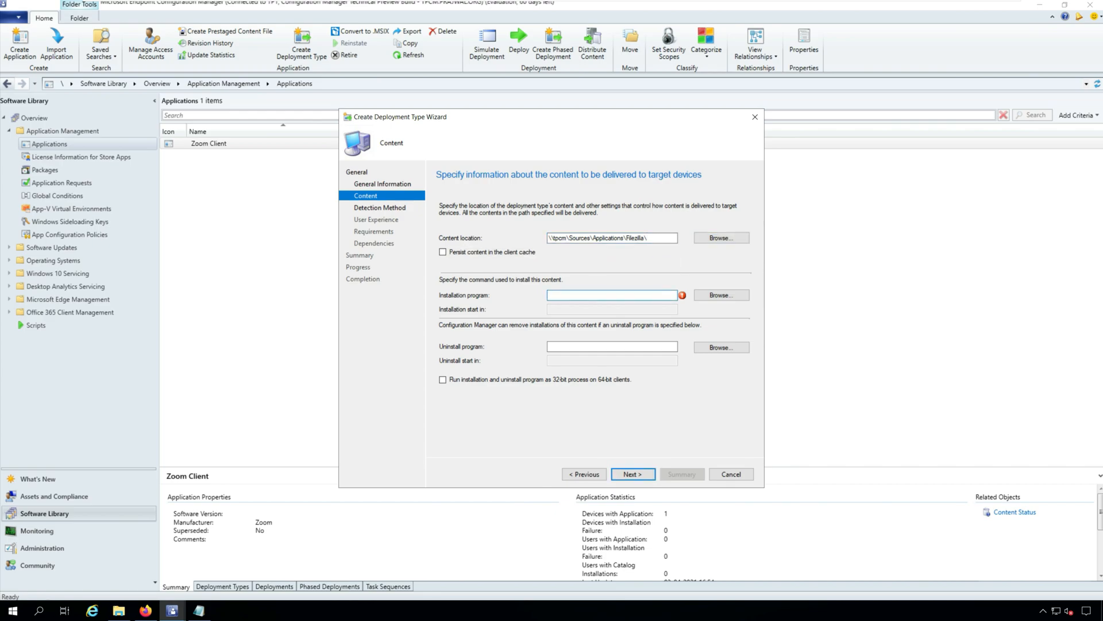
# - Enter the install command FileZilla_3.53.1_win64-setup.exe /S from the notes and continue to Detection Method
pyautogui.click(196, 610)
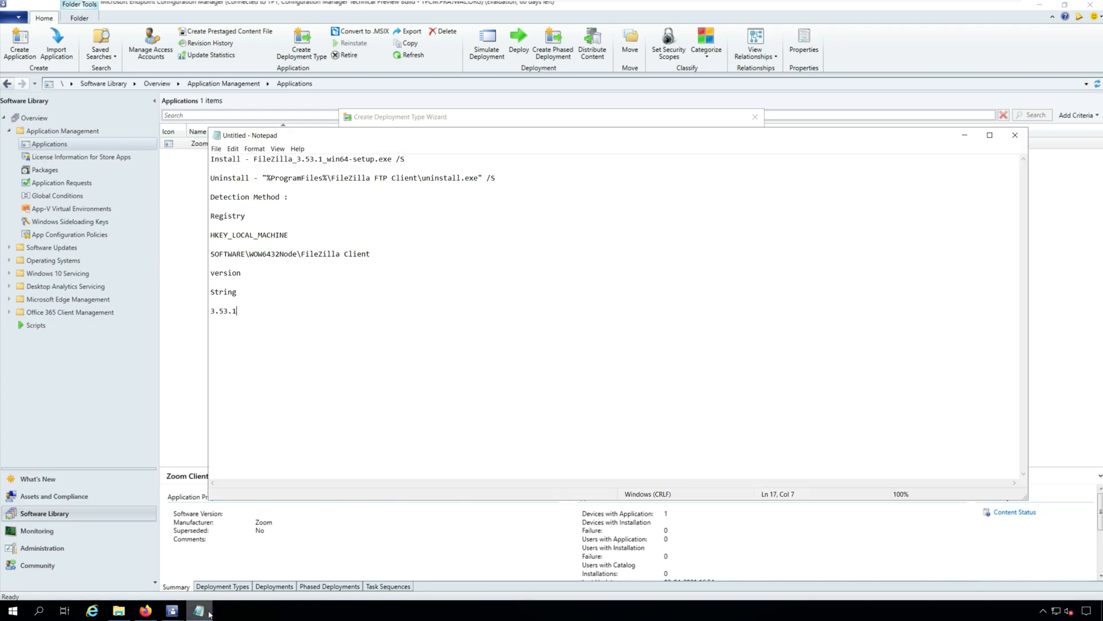
pyautogui.moveTo(244, 158); pyautogui.dragTo(405, 159)
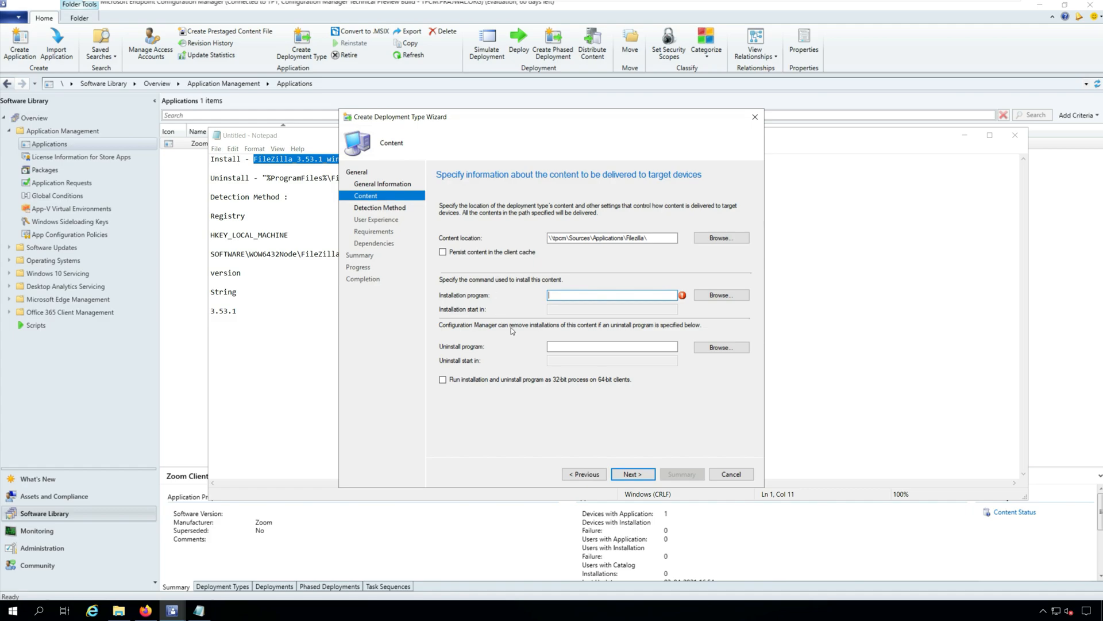
pyautogui.write('FileZilla_3.53.1_win64-setup.exe /S')
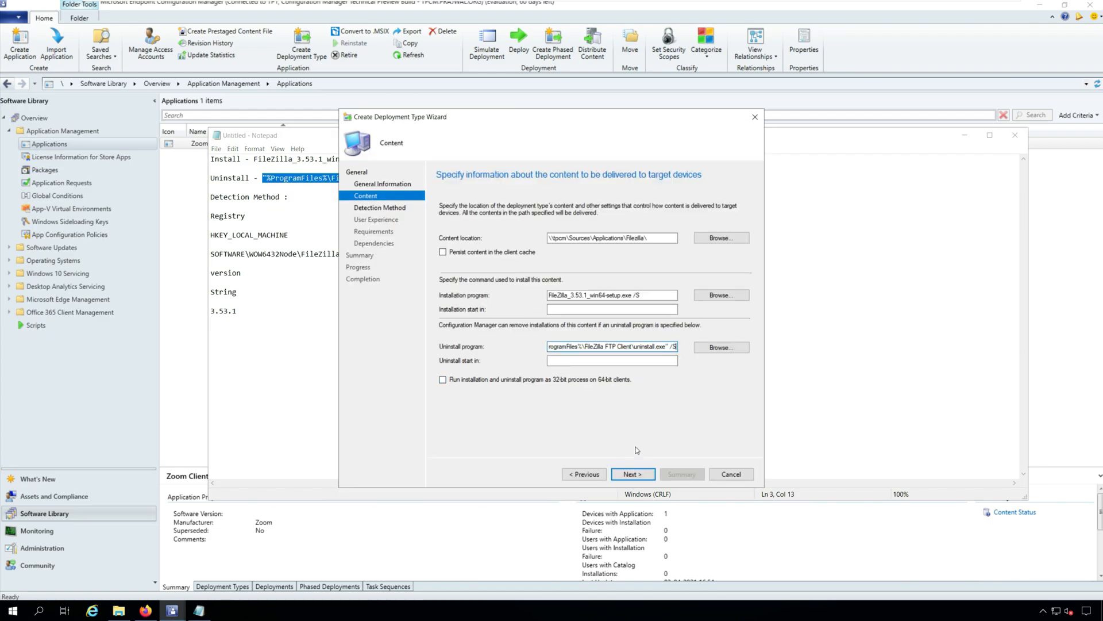
pyautogui.click(632, 474)
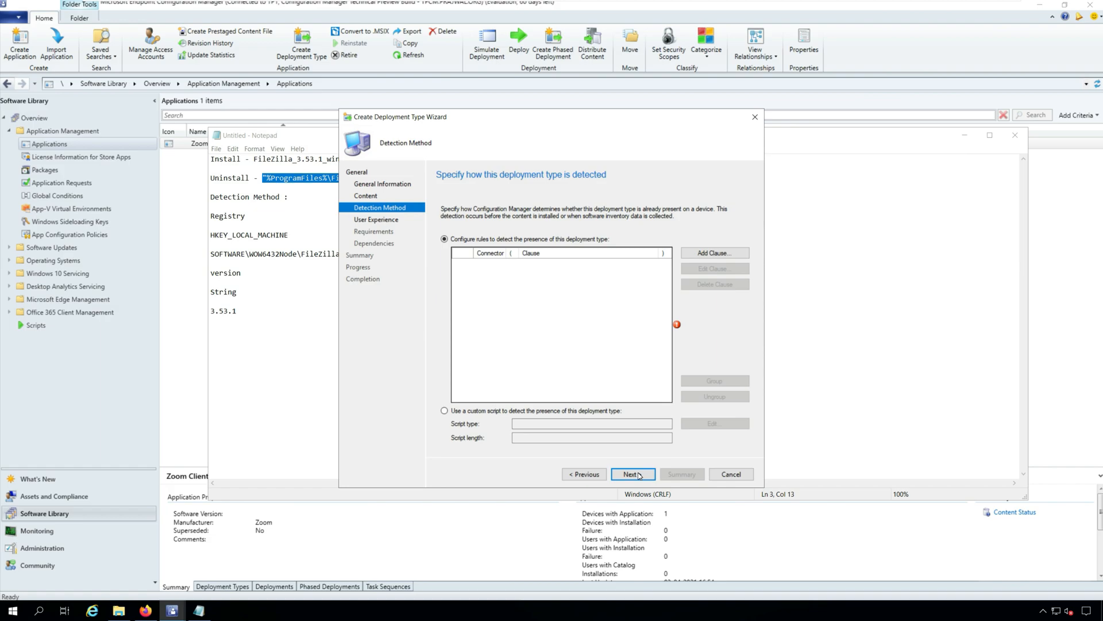
pyautogui.moveTo(714, 252)
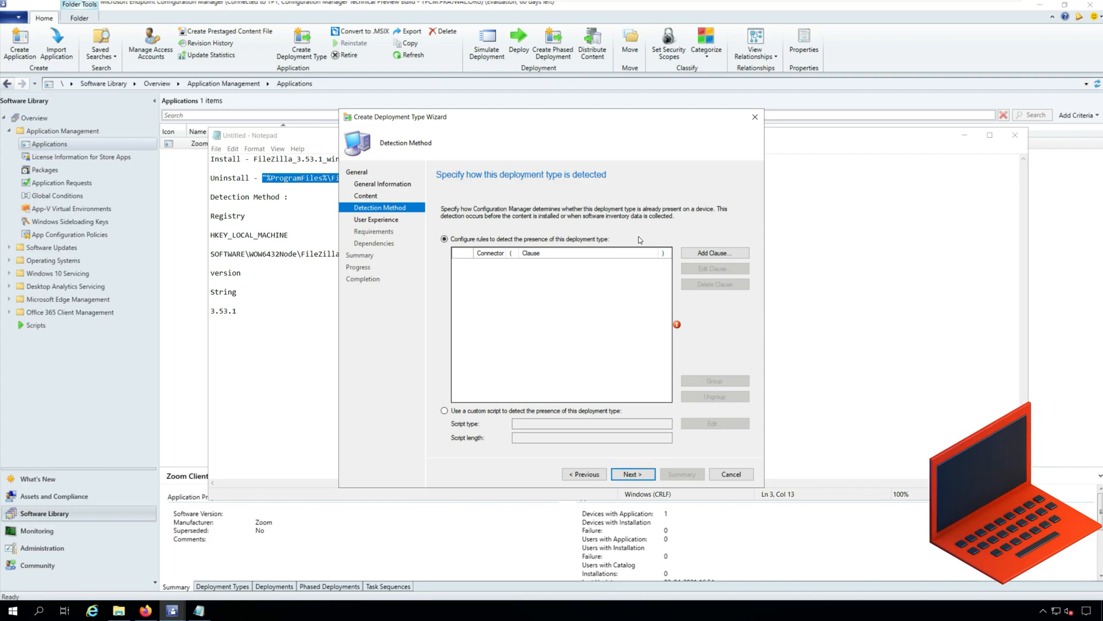
# - Add a new detection rule clause for the FileZilla deployment type
pyautogui.click(715, 251)
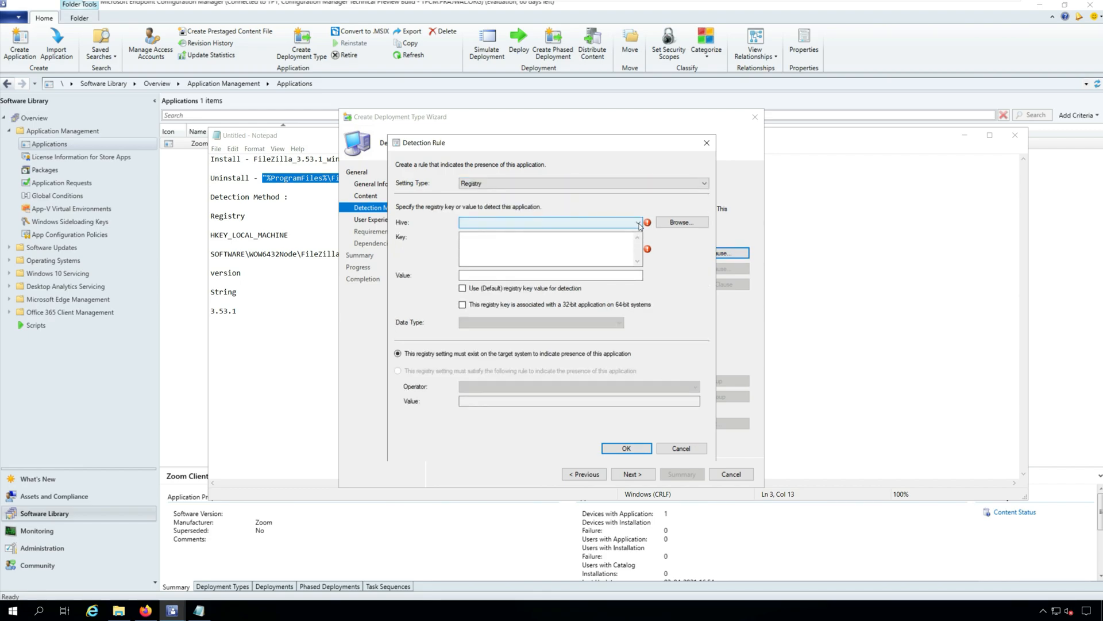
# - Point the rule at HKEY_LOCAL_MACHINE\SOFTWARE\WOW6432Node\FileZilla Client, value Version, type String
pyautogui.click(637, 223)
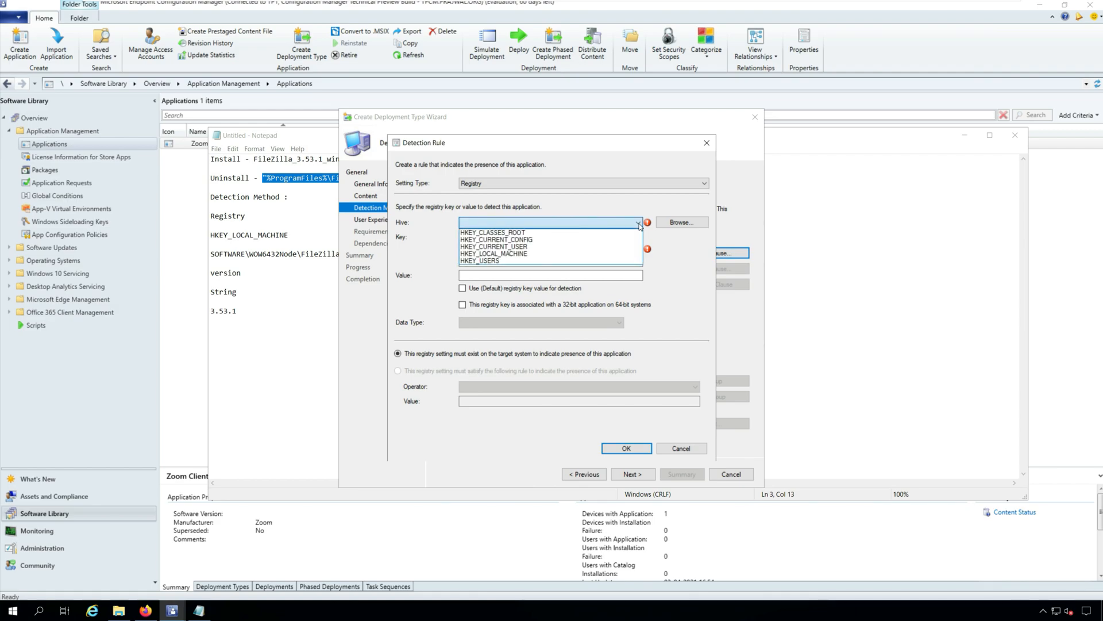
pyautogui.click(492, 253)
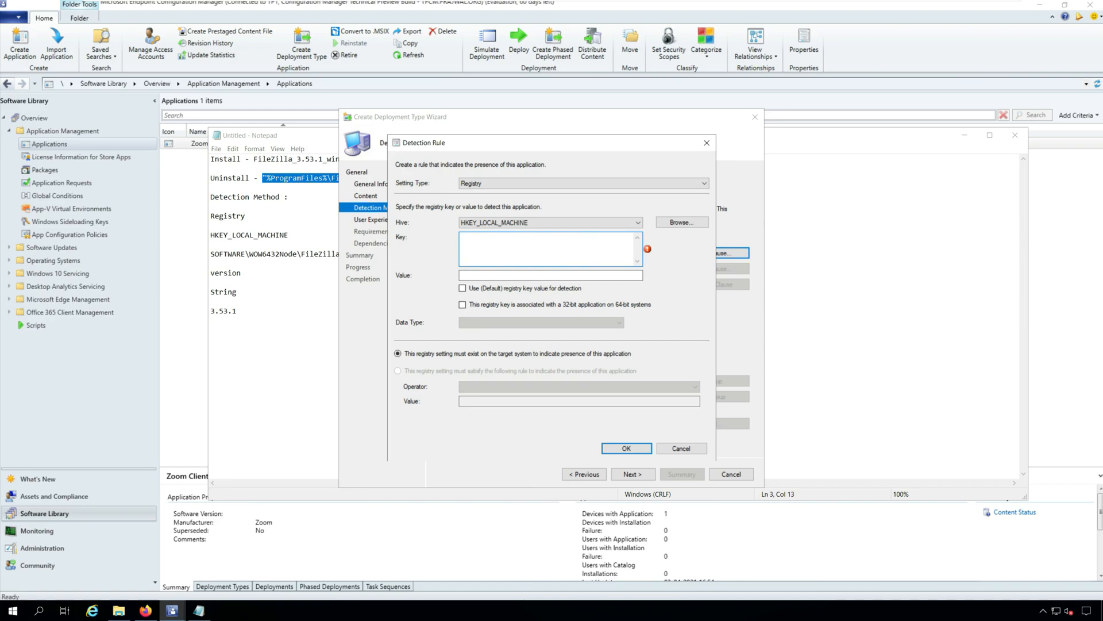
pyautogui.moveTo(482, 297)
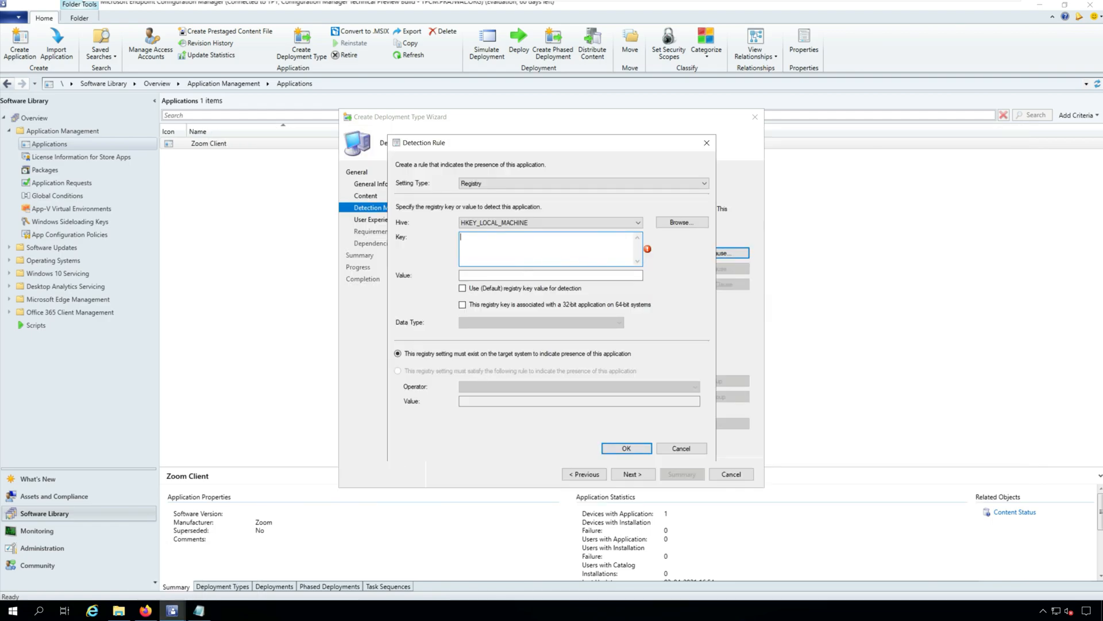
pyautogui.write('SOFTWARE\\WOW6432Node\\FileZilla Client')
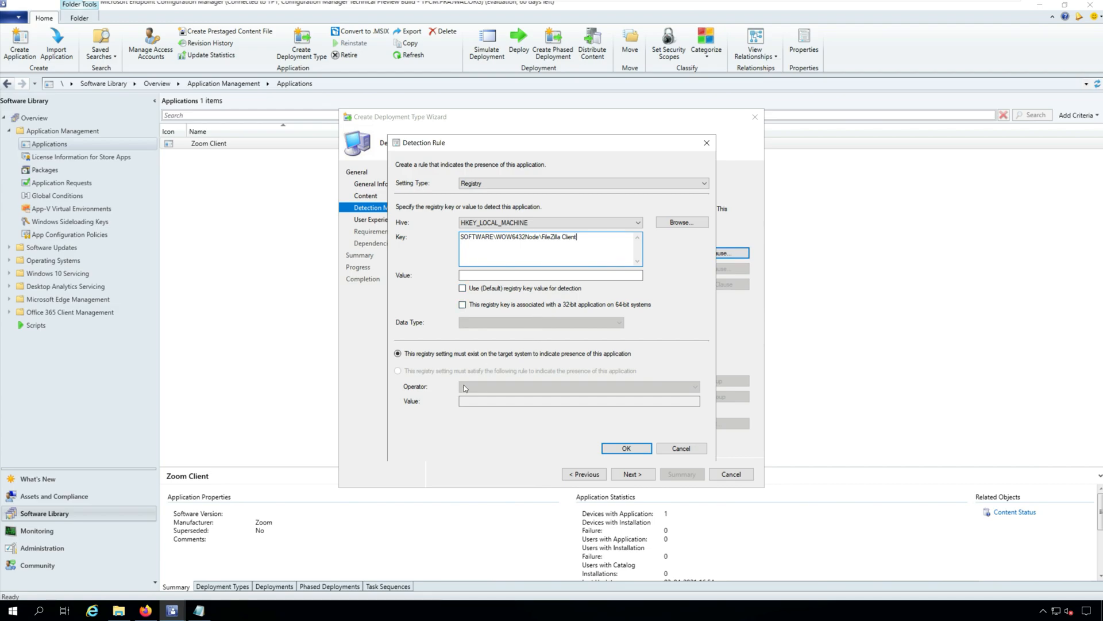
pyautogui.moveTo(460, 393)
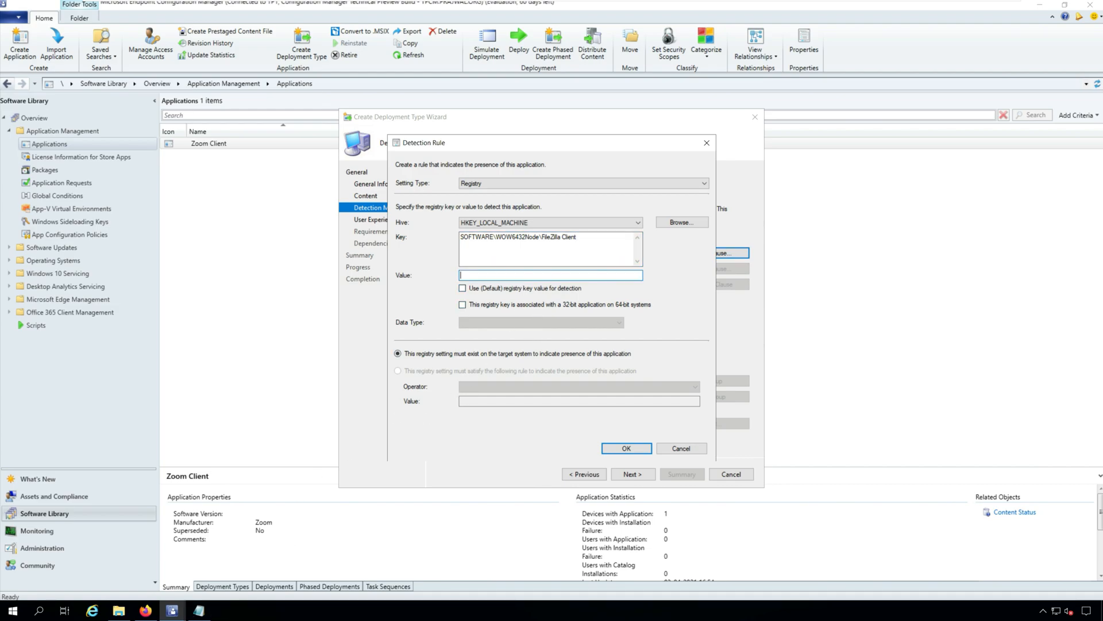
pyautogui.write('Version')
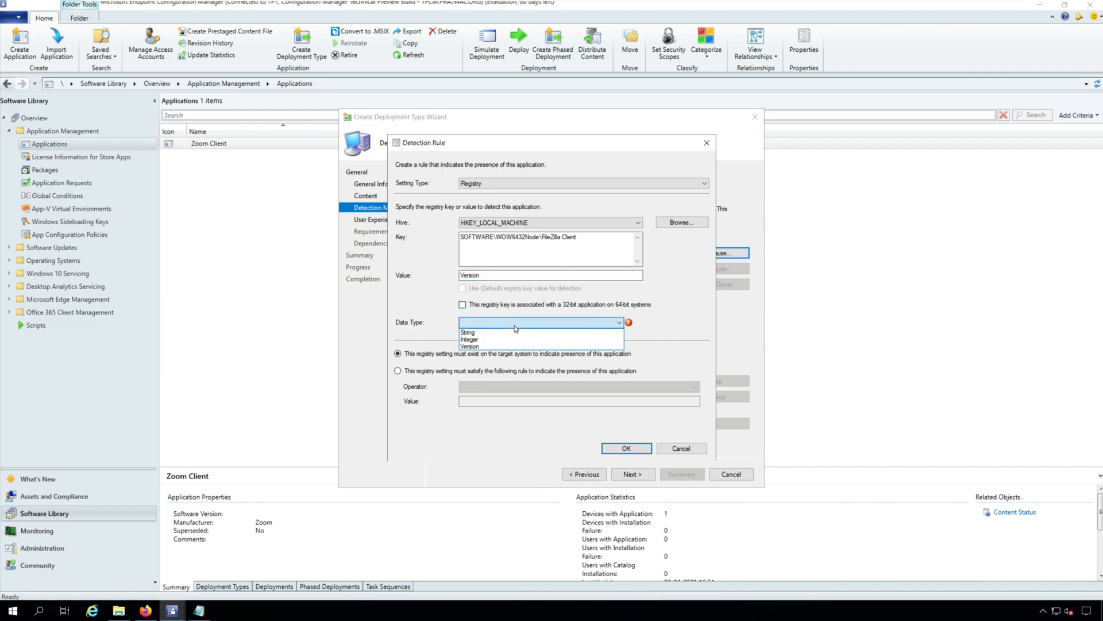
pyautogui.click(467, 331)
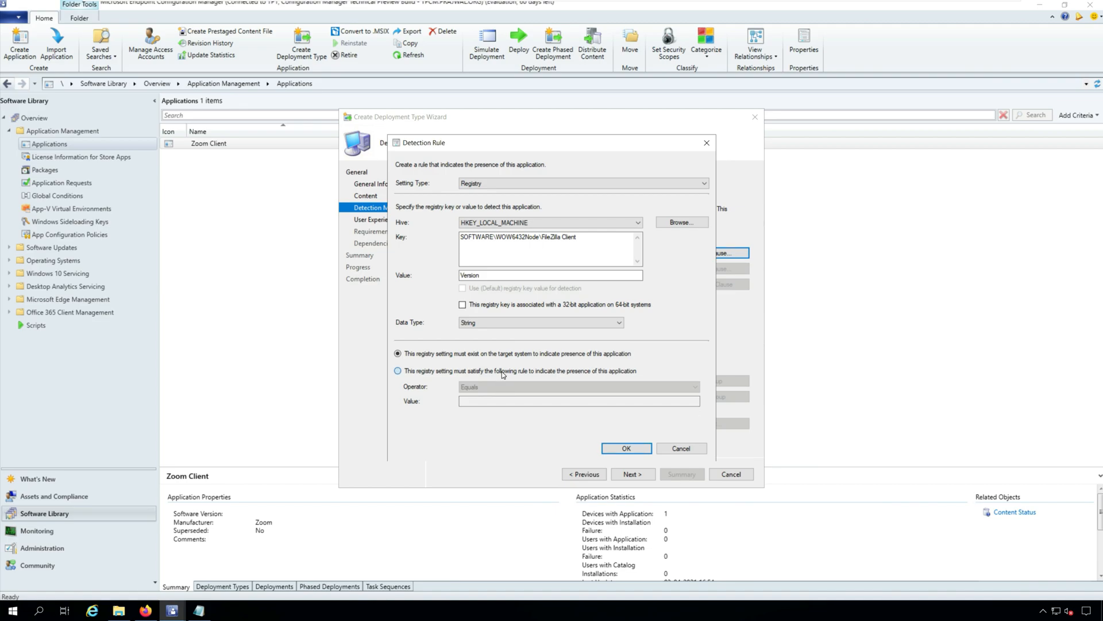
# - Require Version to equal 3.53.1, save the rule and continue to User Experience
pyautogui.click(397, 370)
pyautogui.write('3.53.1')
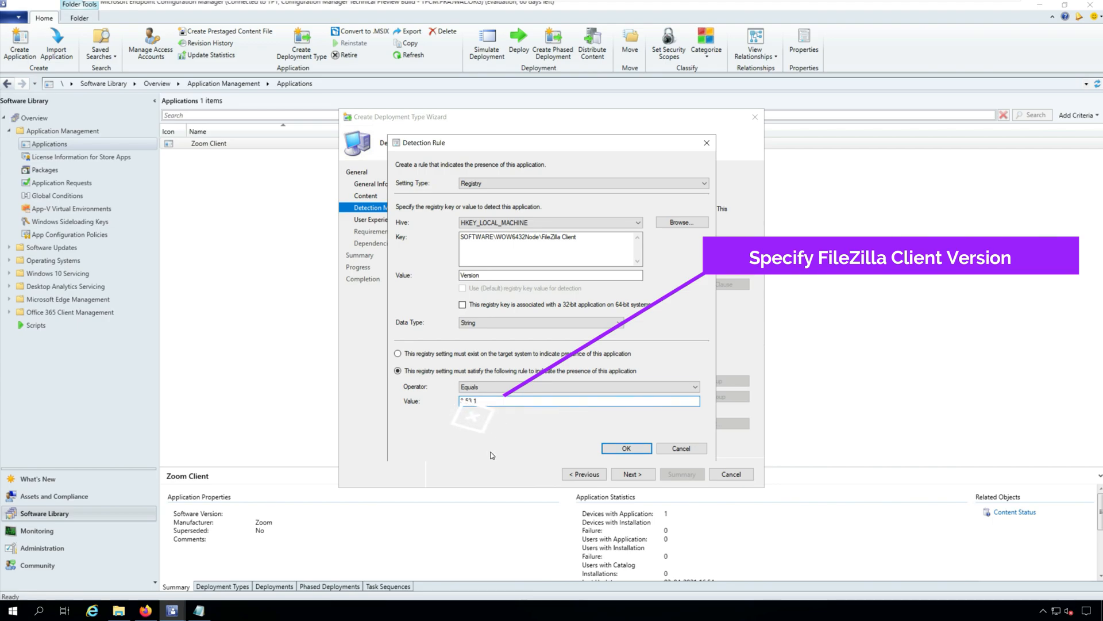
pyautogui.click(626, 447)
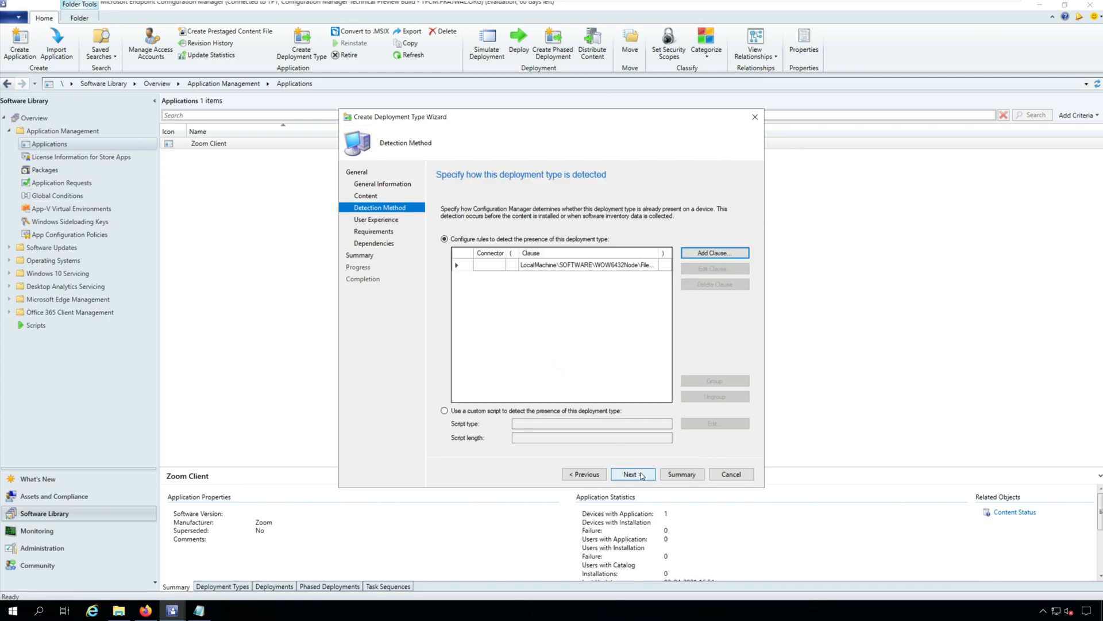
pyautogui.click(632, 474)
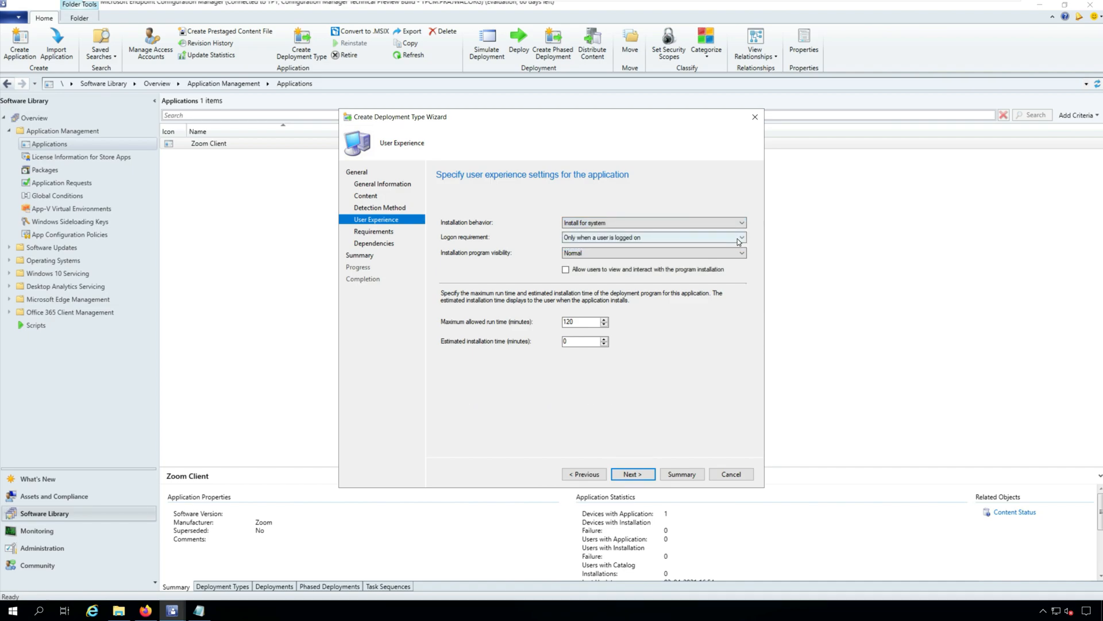
# - Install whether or not a user is logged on with the installer Hidden, then continue to Requirements
pyautogui.click(739, 237)
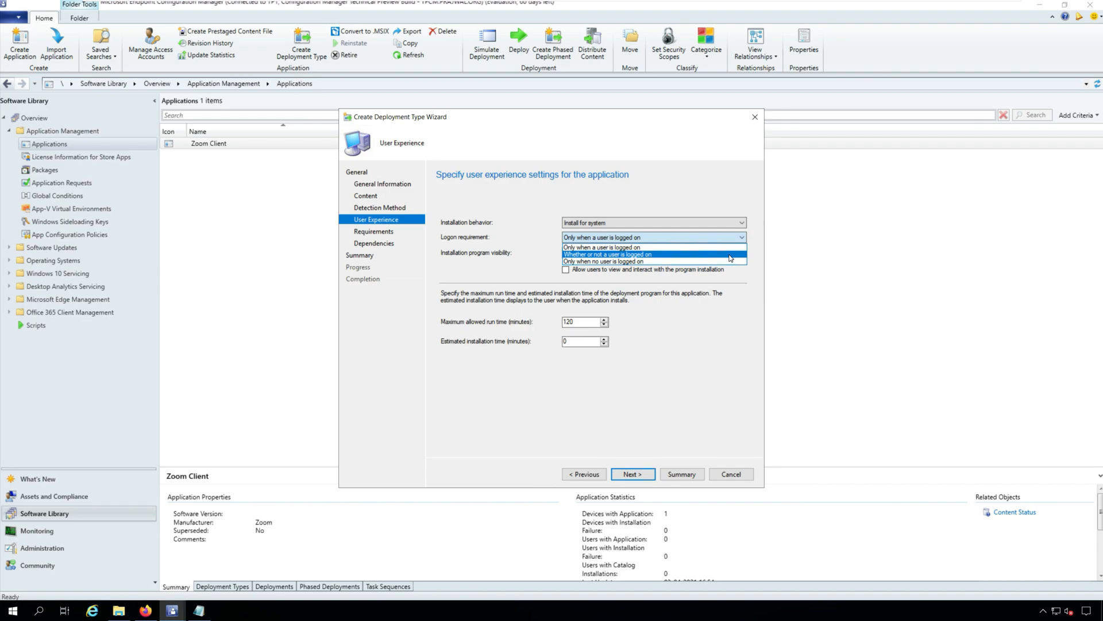
pyautogui.click(652, 254)
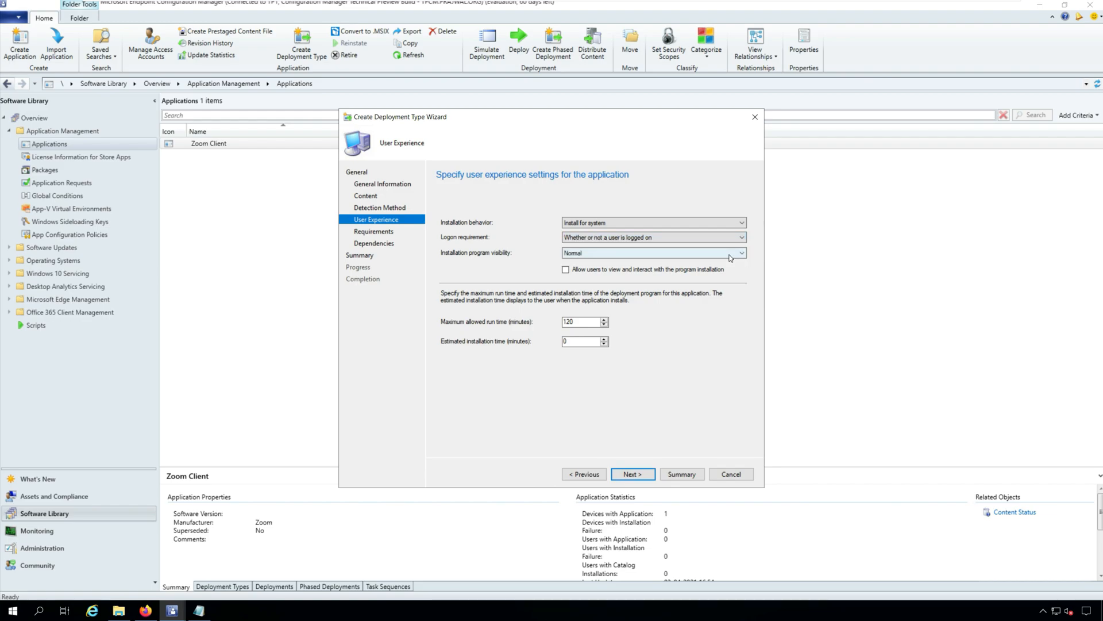
pyautogui.click(738, 252)
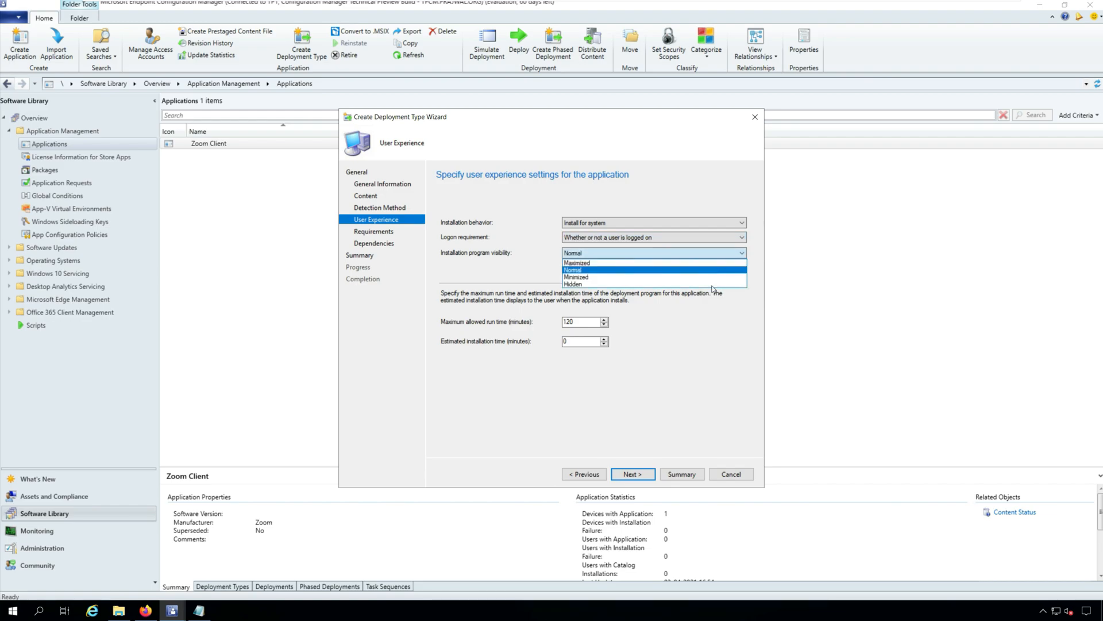
pyautogui.click(576, 284)
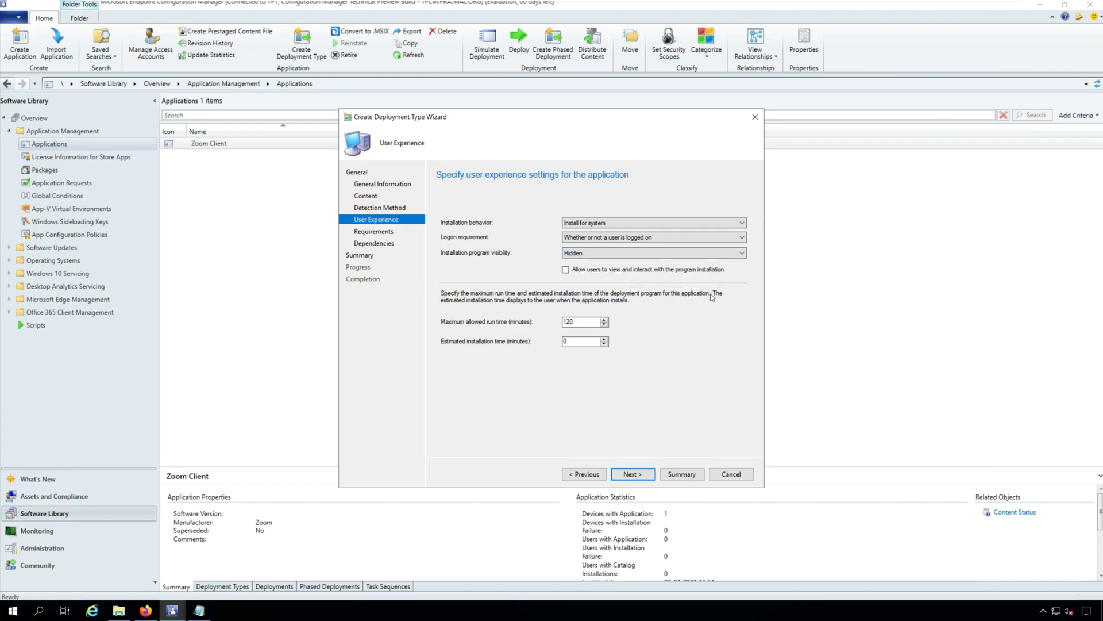
pyautogui.moveTo(701, 376)
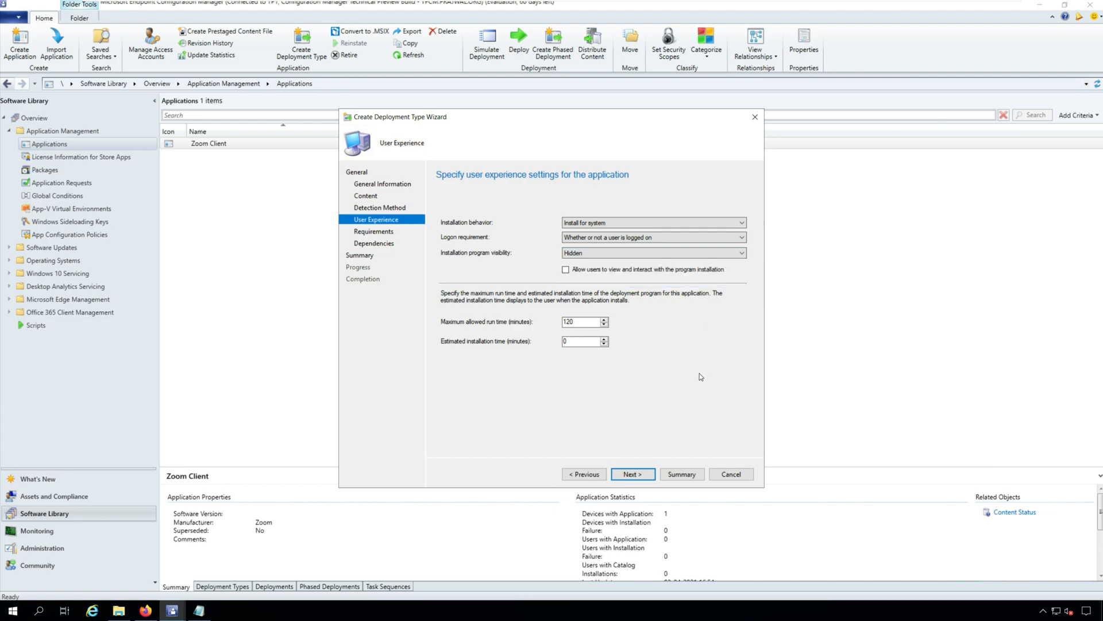
pyautogui.click(632, 474)
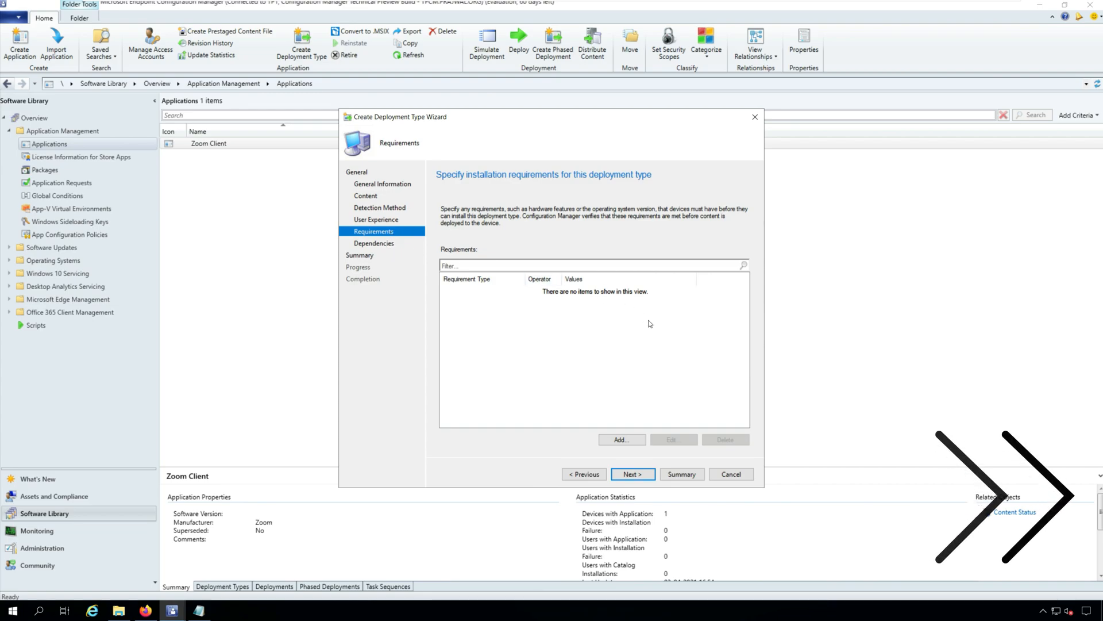
# - Step through Requirements, Dependencies and Summary and close the finished deployment type wizard
pyautogui.click(632, 473)
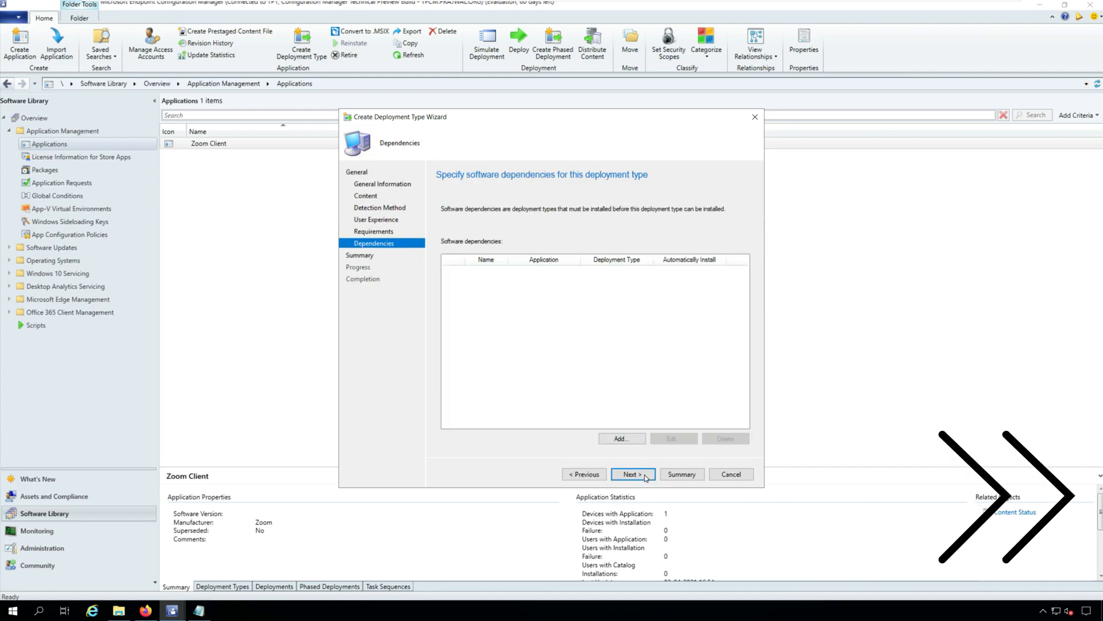
pyautogui.click(632, 474)
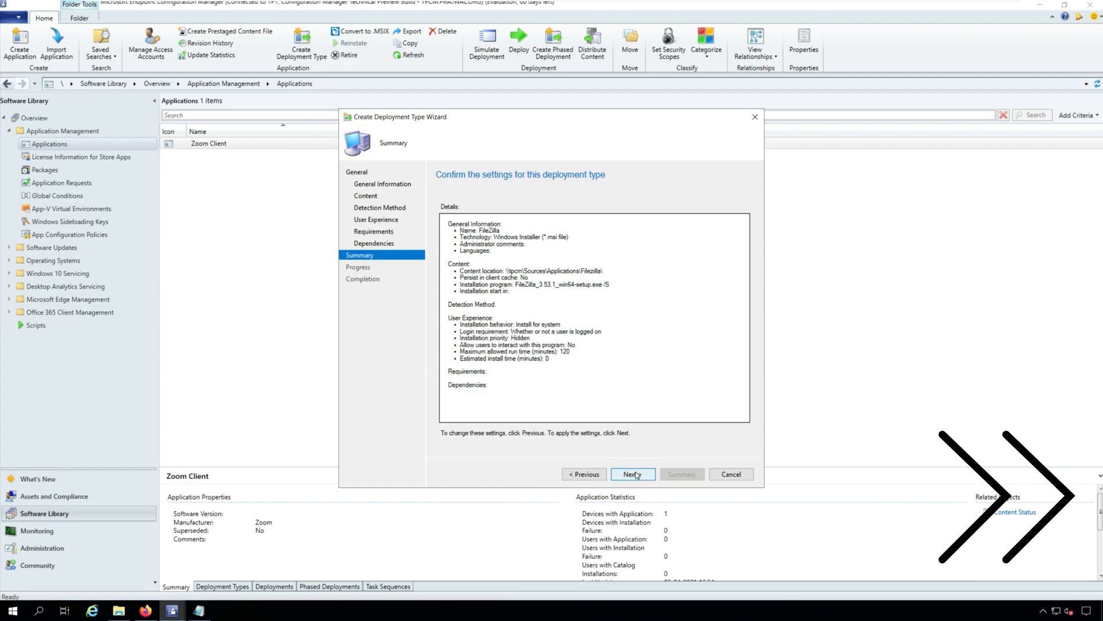
pyautogui.click(632, 474)
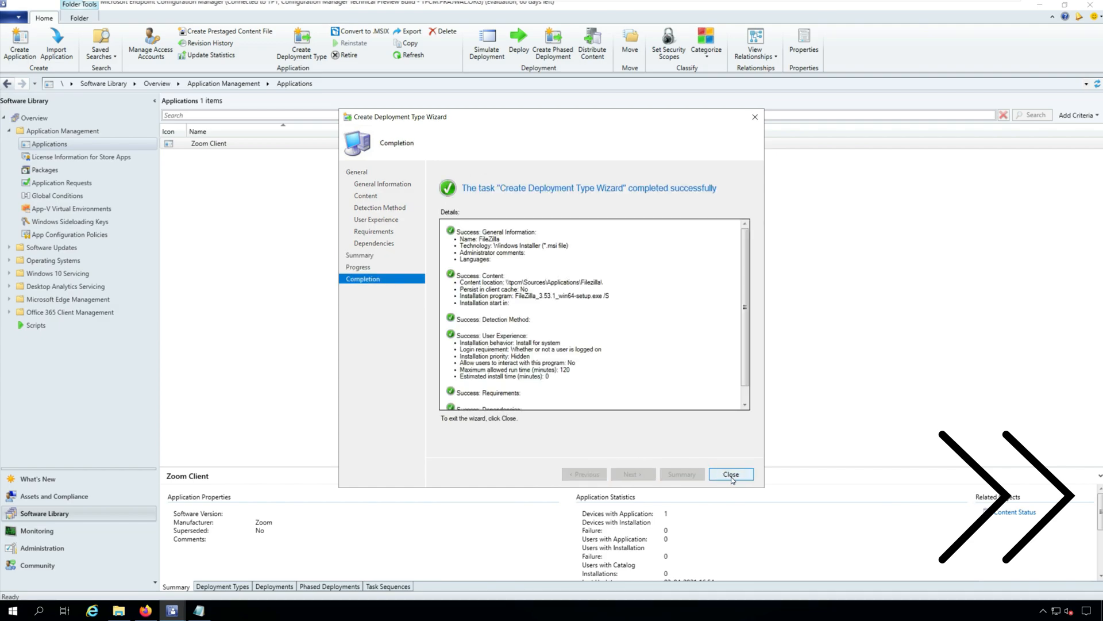
pyautogui.click(731, 473)
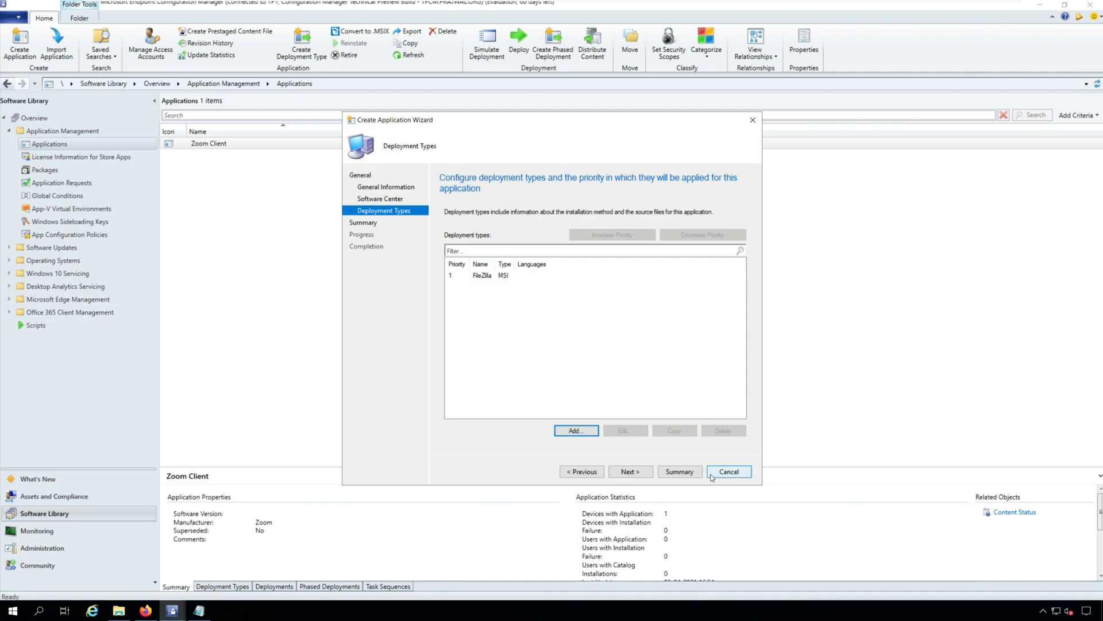
pyautogui.moveTo(643, 475)
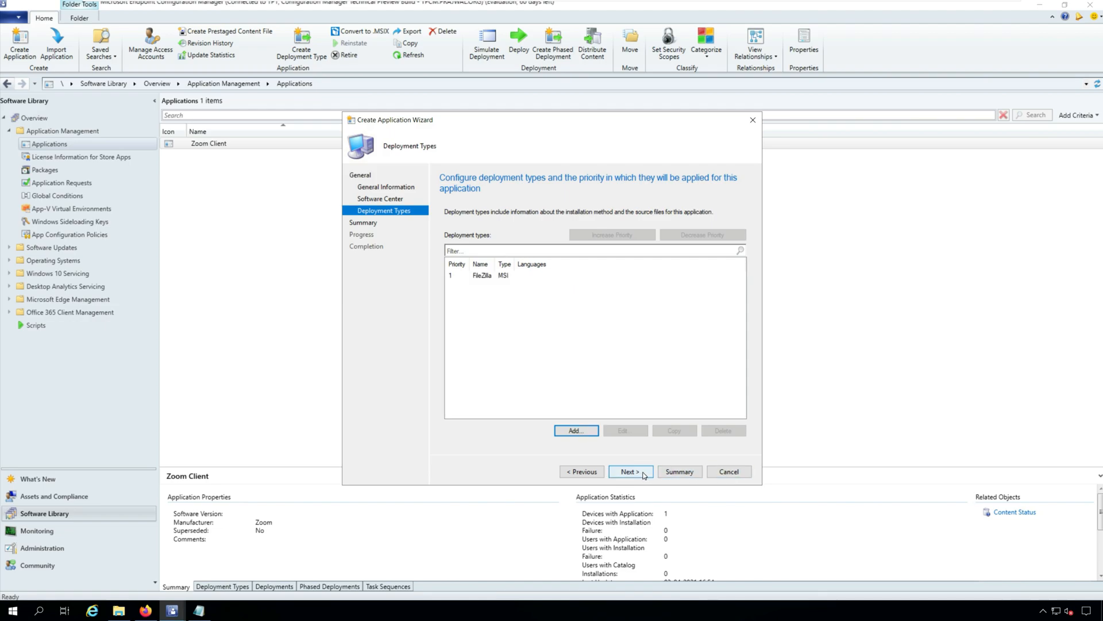
# - Finish the Create Application Wizard so FileZilla Client is created and listed
pyautogui.click(630, 471)
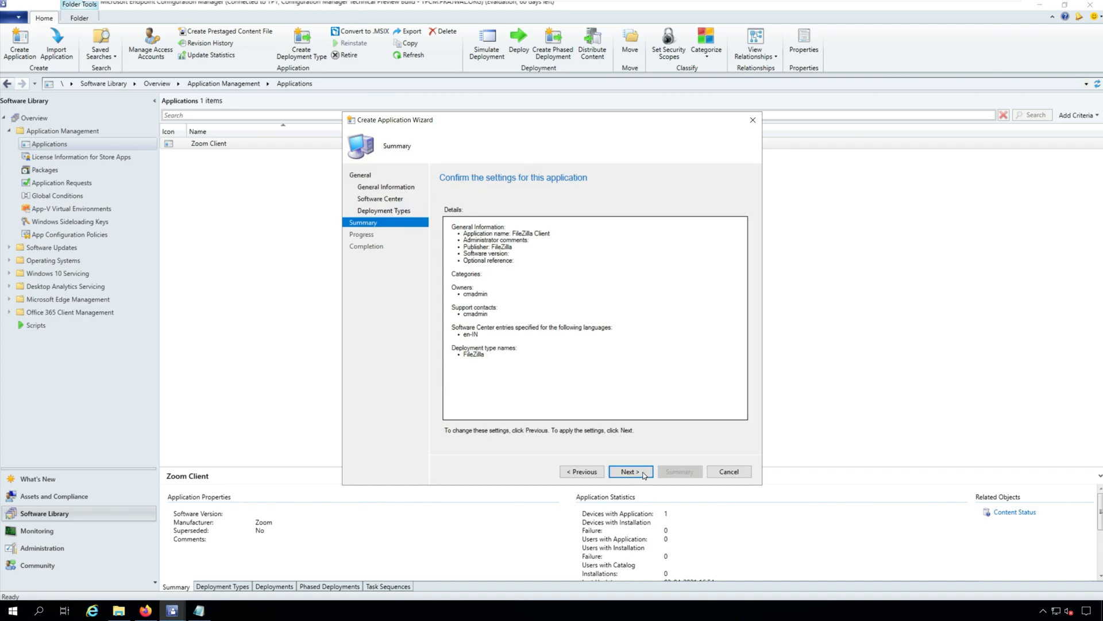
pyautogui.click(630, 471)
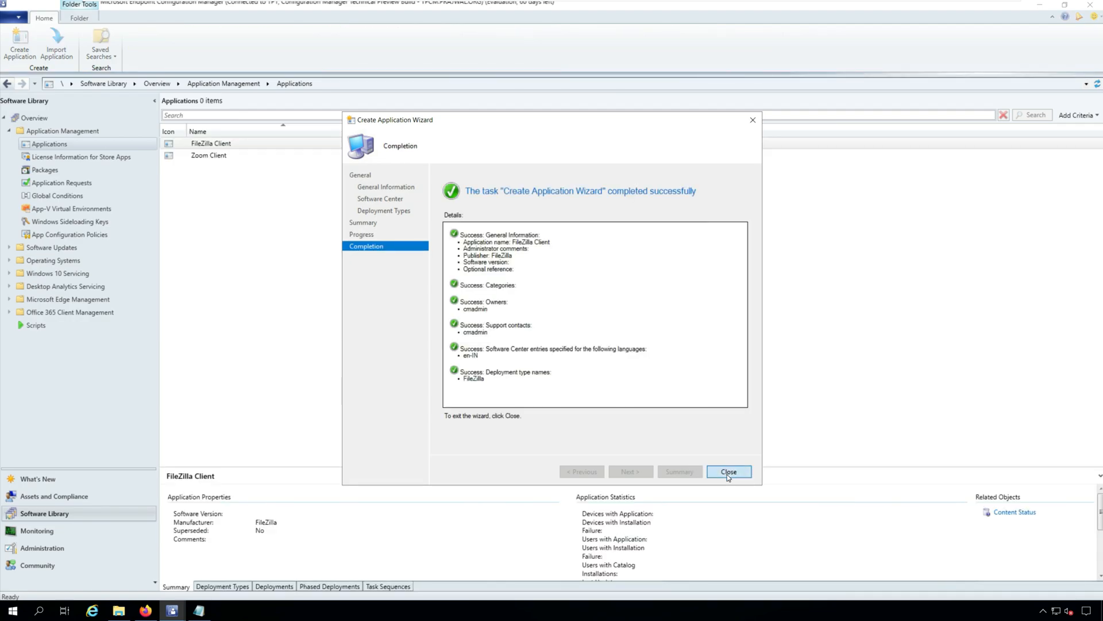
pyautogui.click(729, 471)
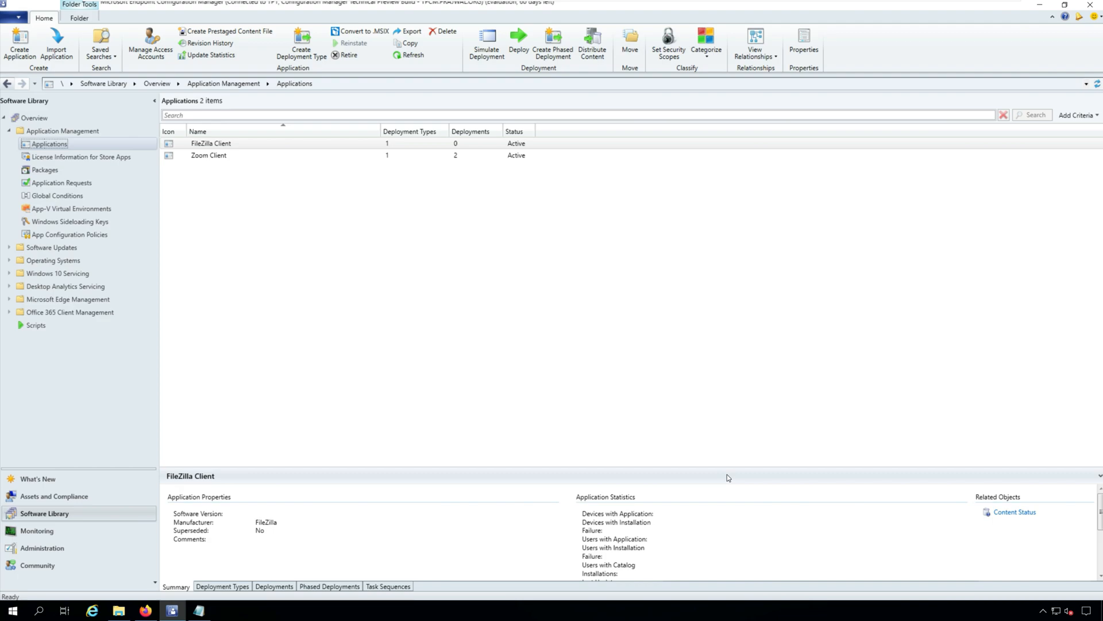
pyautogui.moveTo(419, 391)
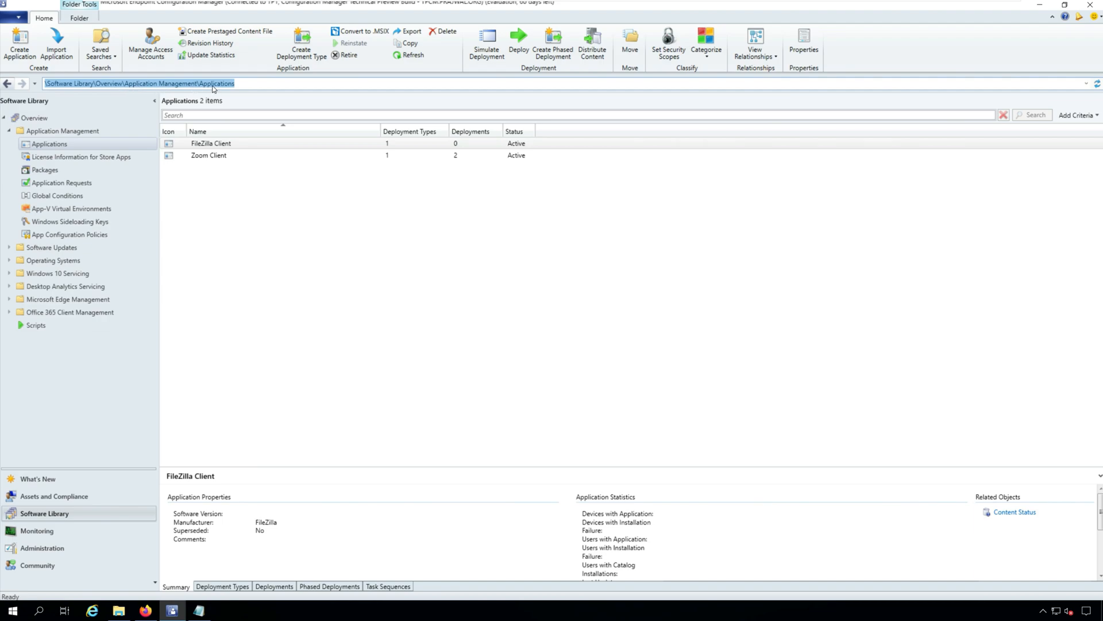
# - Start the Deploy Software Wizard for the FileZilla Client application
pyautogui.click(241, 142)
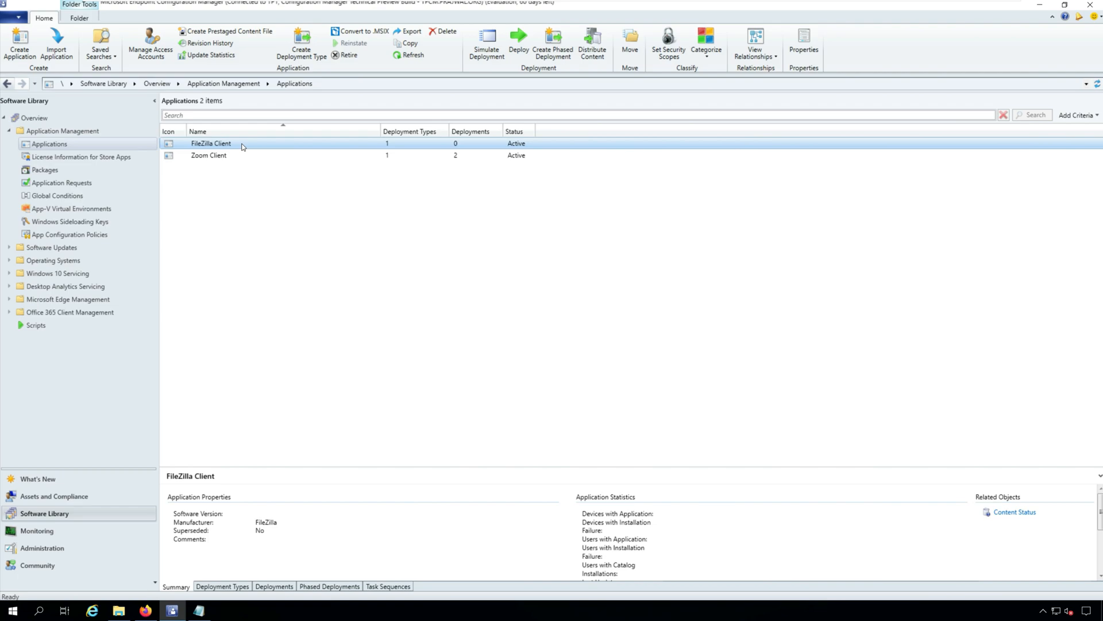
pyautogui.rightClick(241, 143)
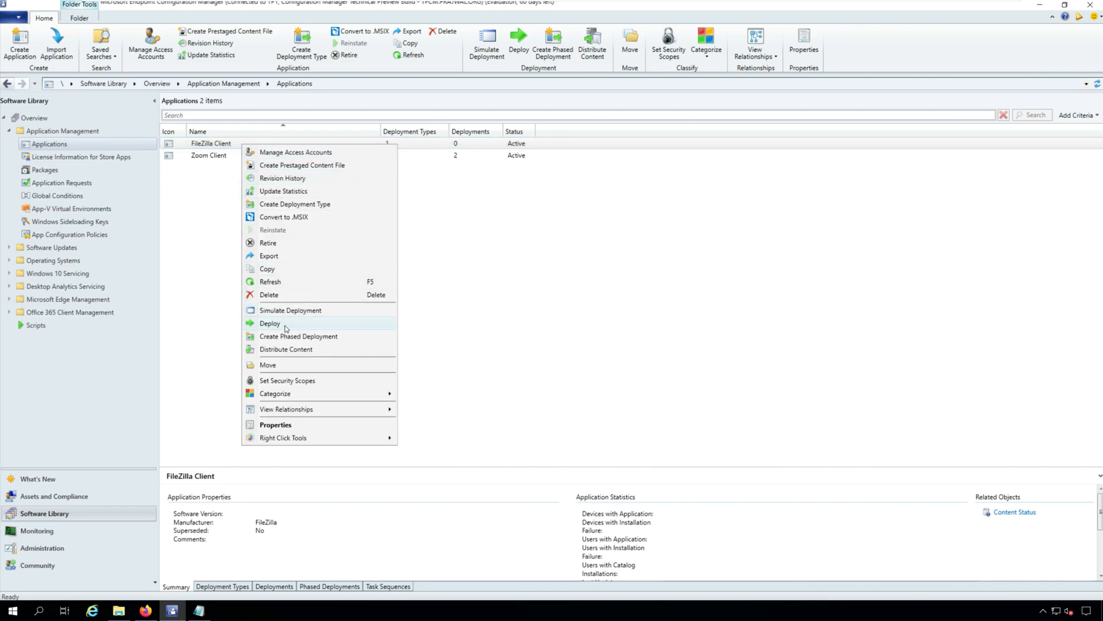
pyautogui.click(269, 323)
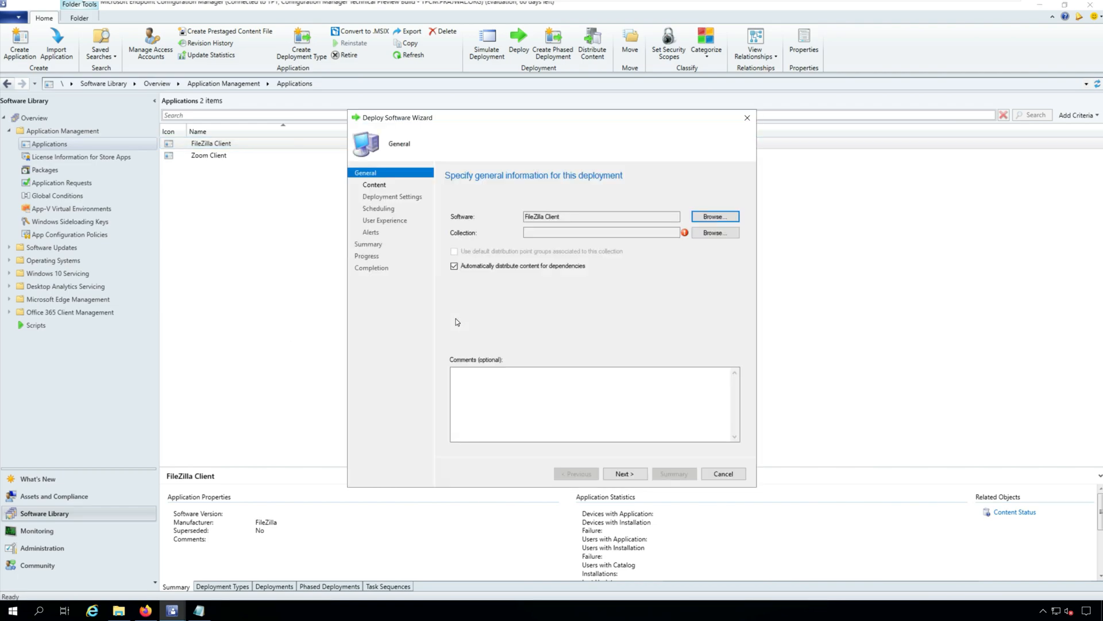
pyautogui.moveTo(463, 320)
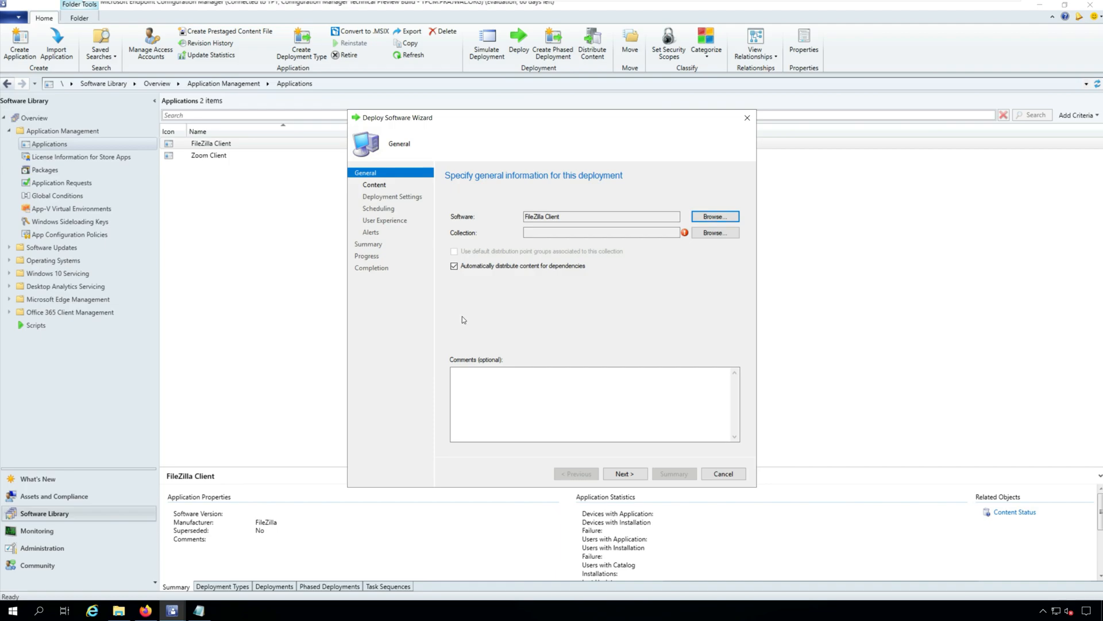
# - Choose the target device collection for the deployment
pyautogui.click(715, 232)
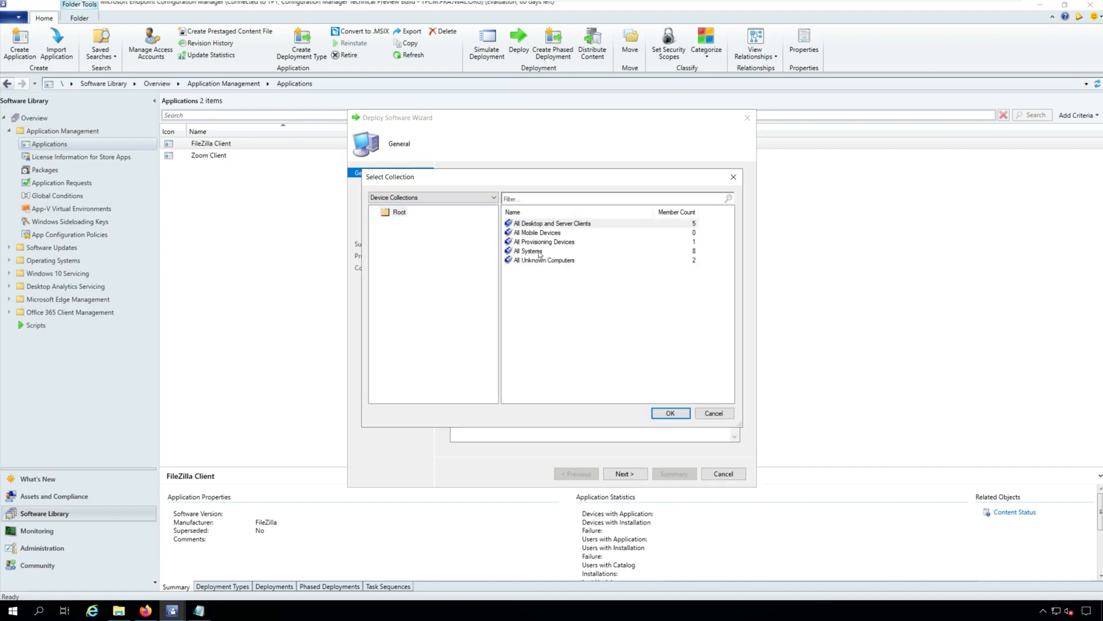
pyautogui.click(671, 412)
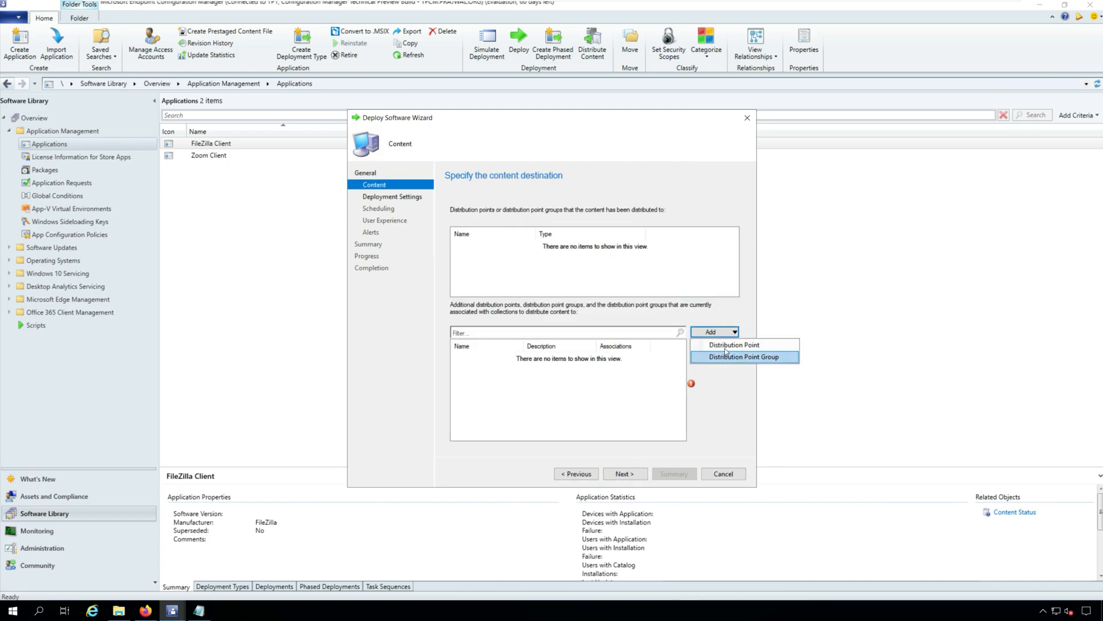
# - Add distribution point TPCM.PRAJWAL.ORG as content destination and continue to Deployment Settings
pyautogui.click(734, 345)
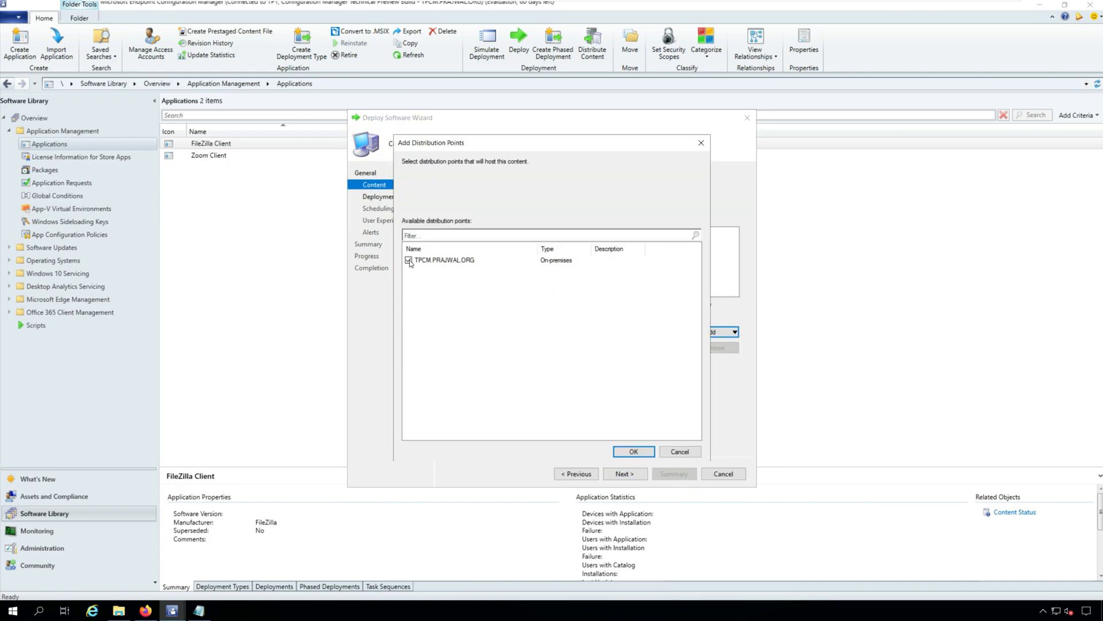
pyautogui.click(633, 450)
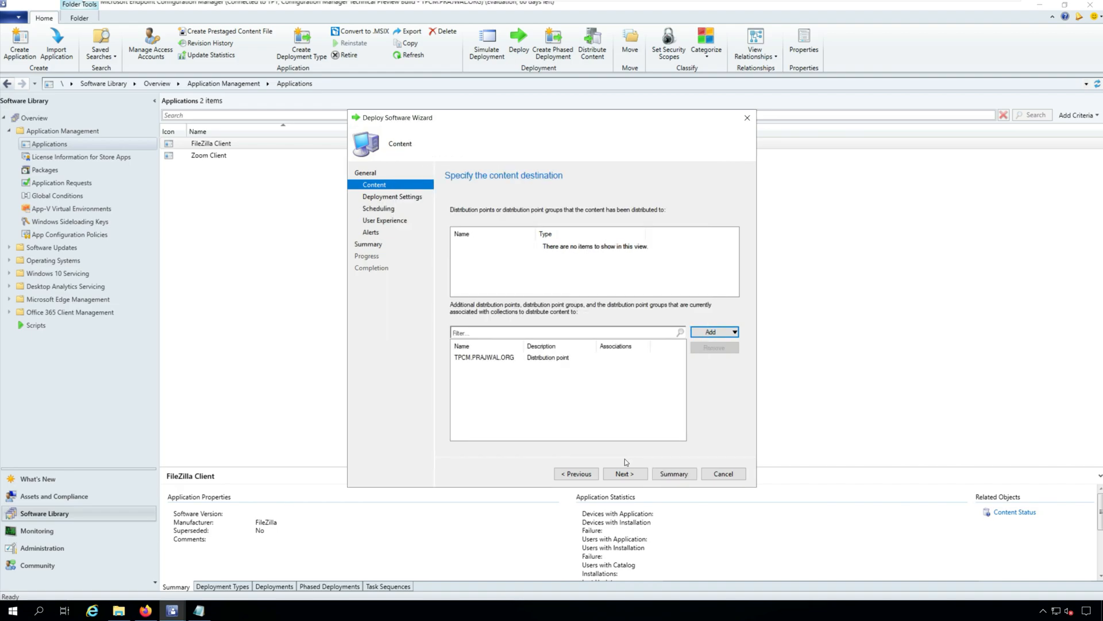
pyautogui.click(625, 474)
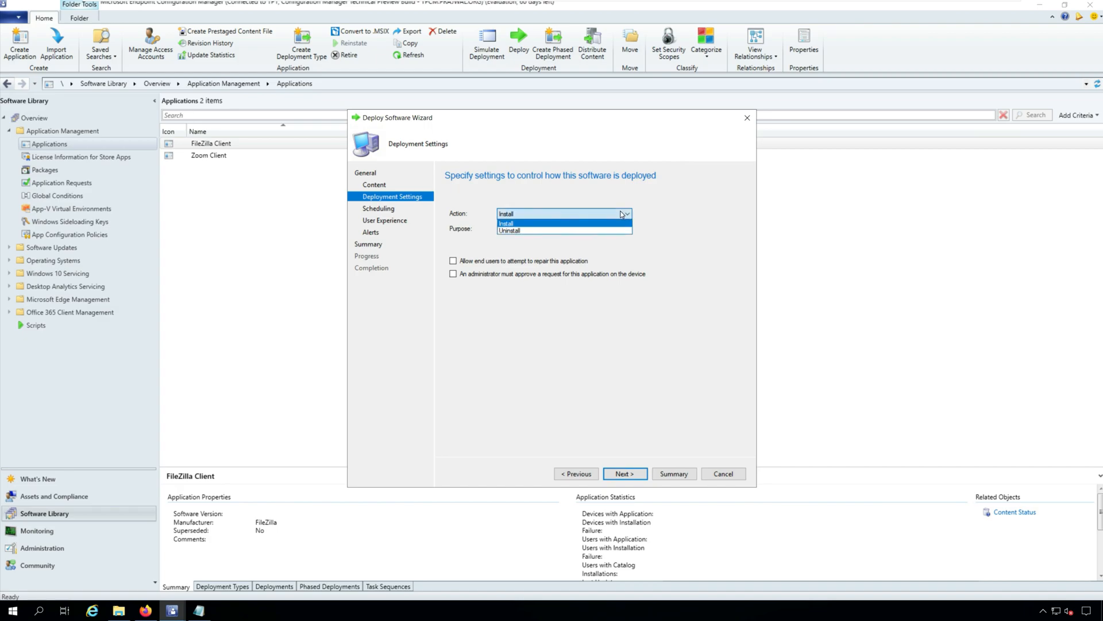
# - Deploy as an available Install with default schedule, user experience and alerts, then close the wizard
pyautogui.click(506, 223)
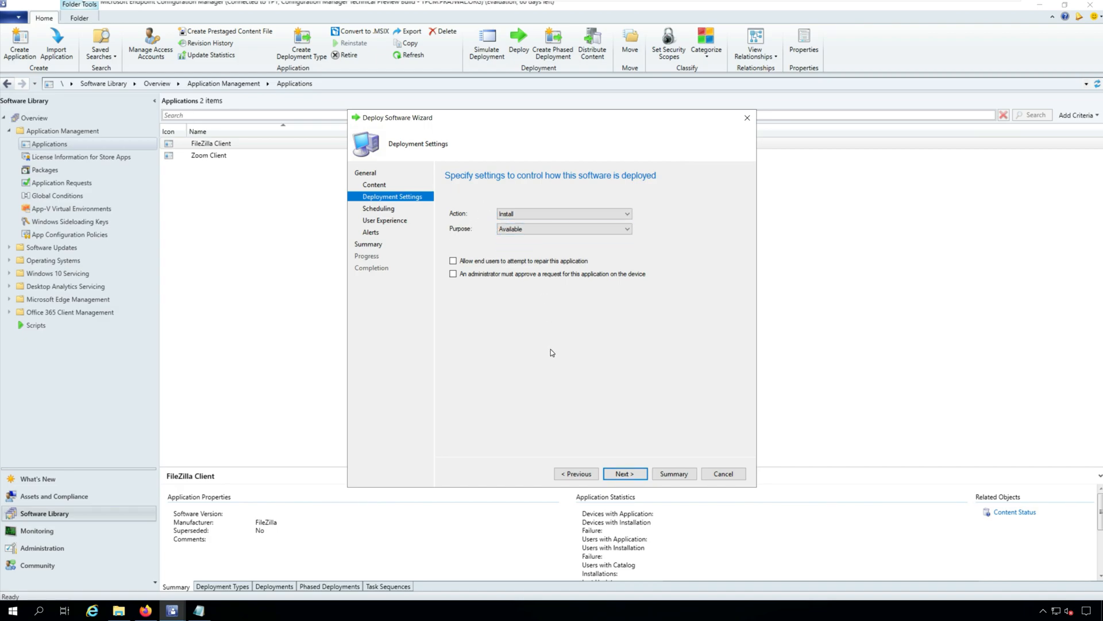
pyautogui.click(625, 473)
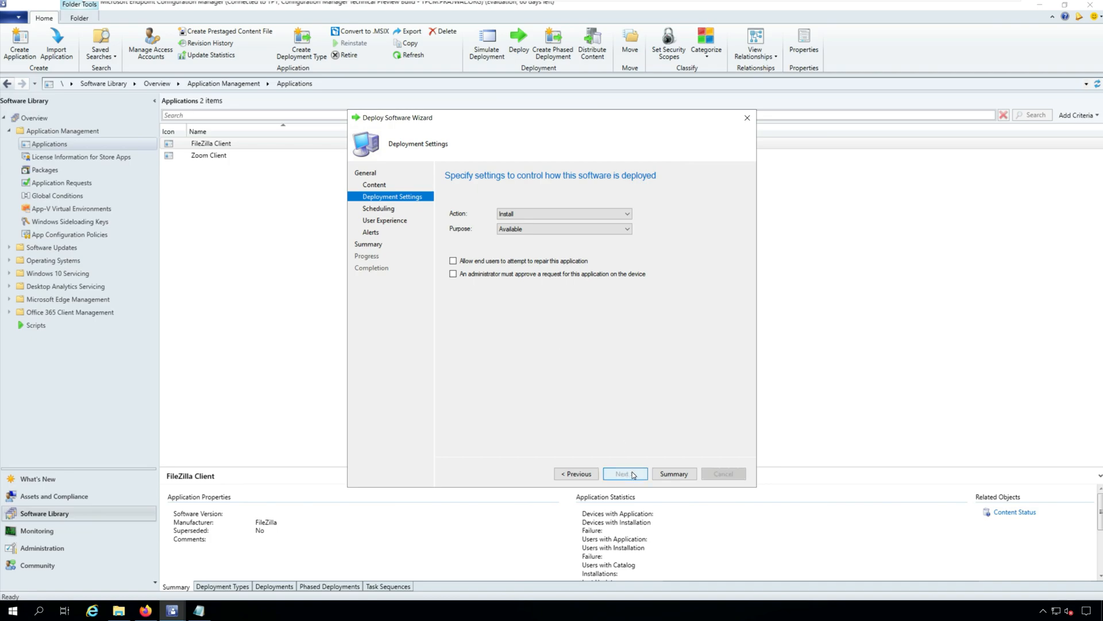
pyautogui.click(625, 473)
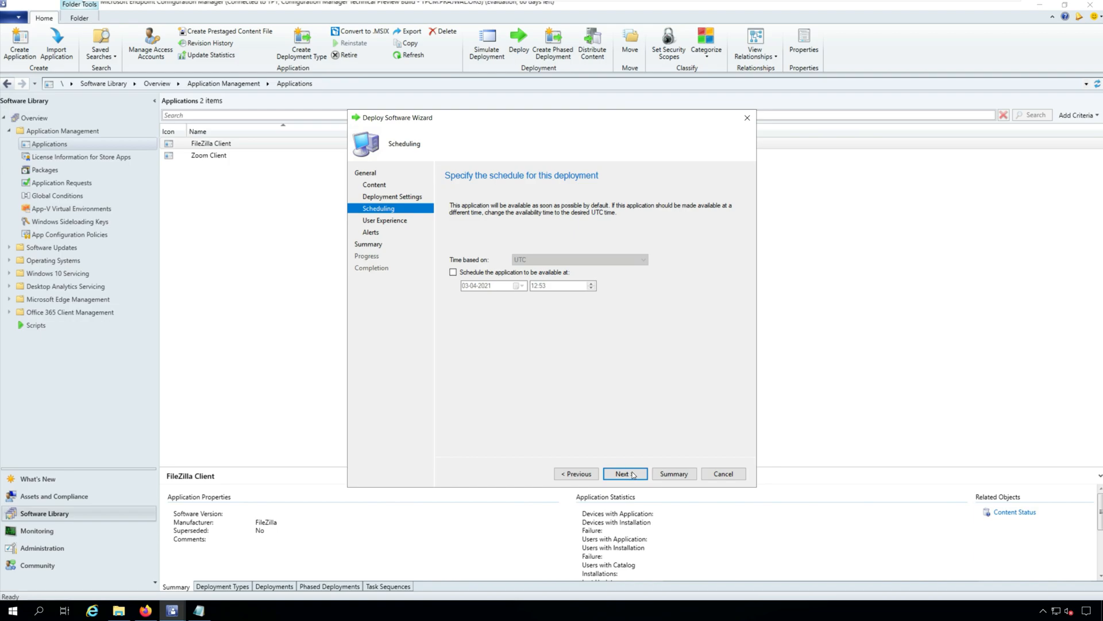
pyautogui.click(625, 473)
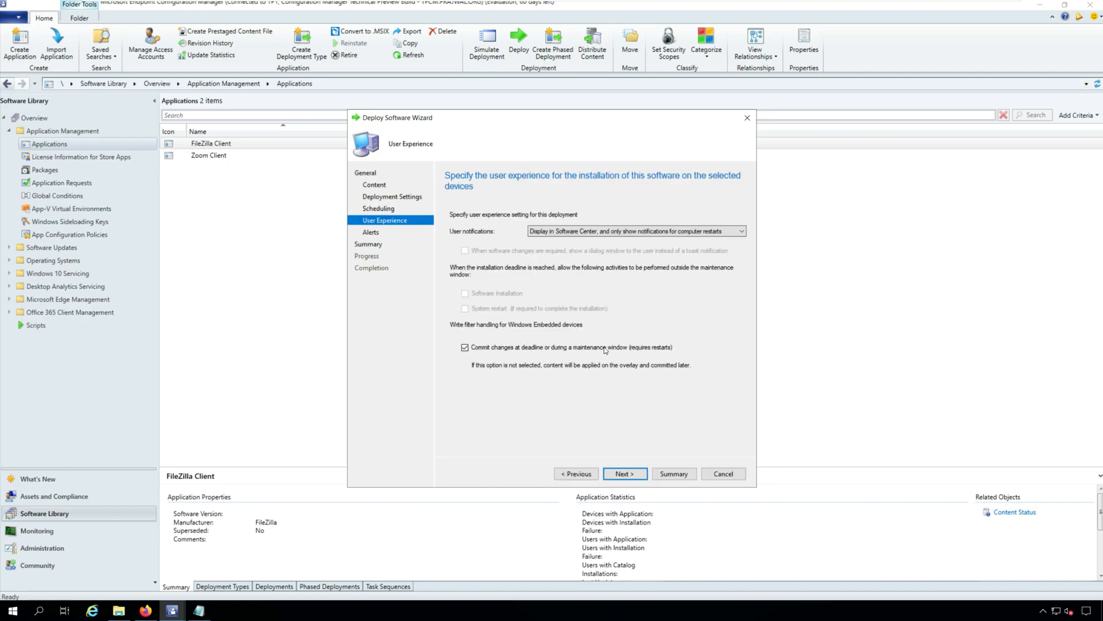
pyautogui.click(625, 474)
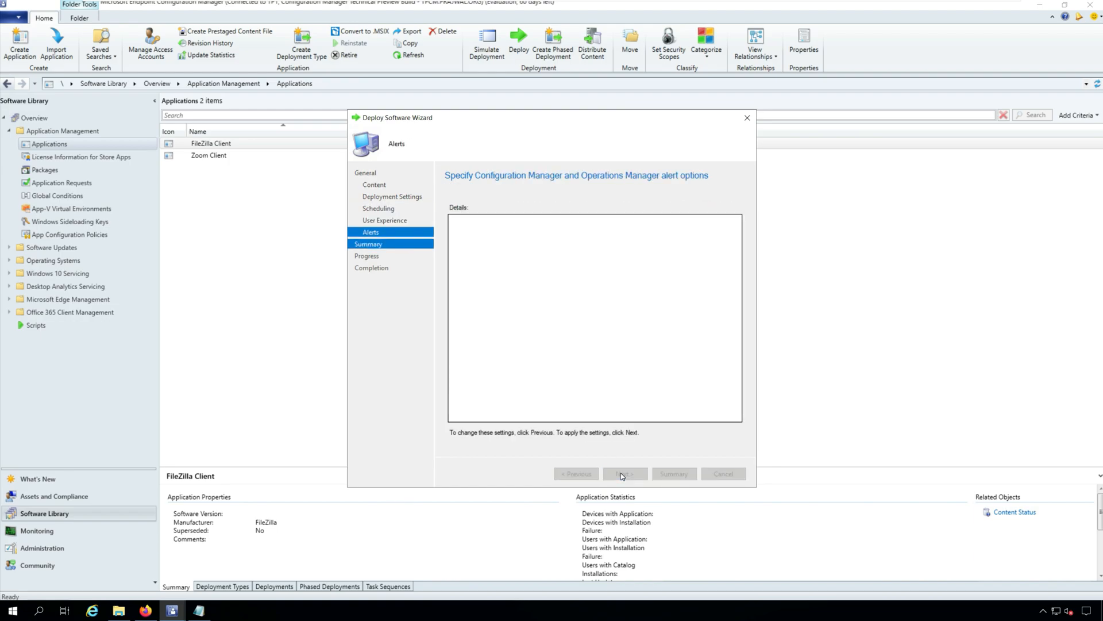
pyautogui.click(625, 473)
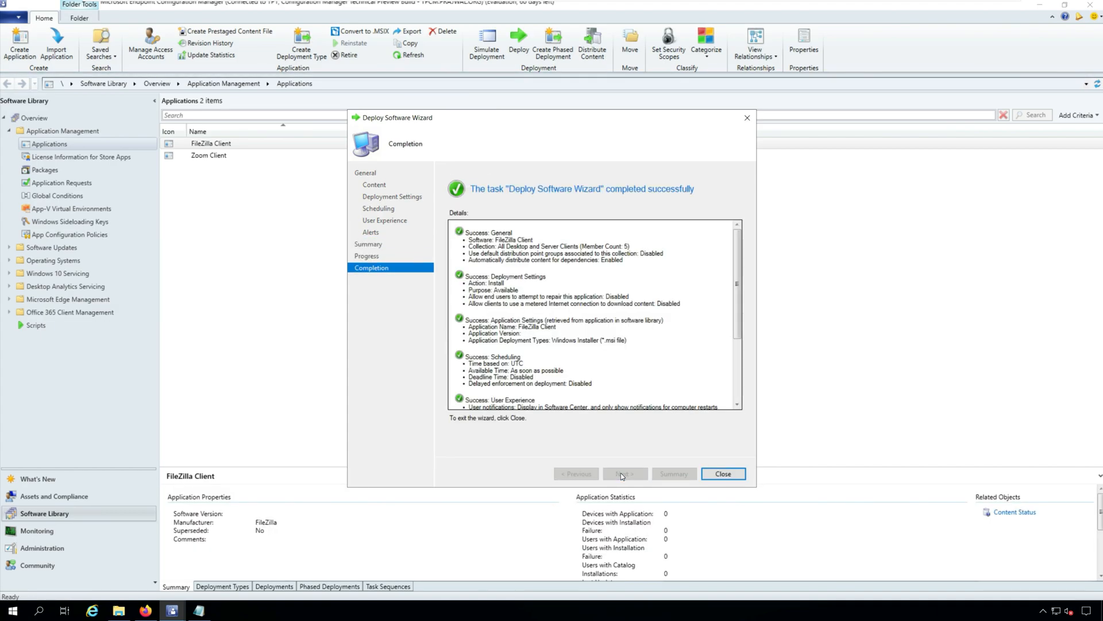
pyautogui.click(723, 474)
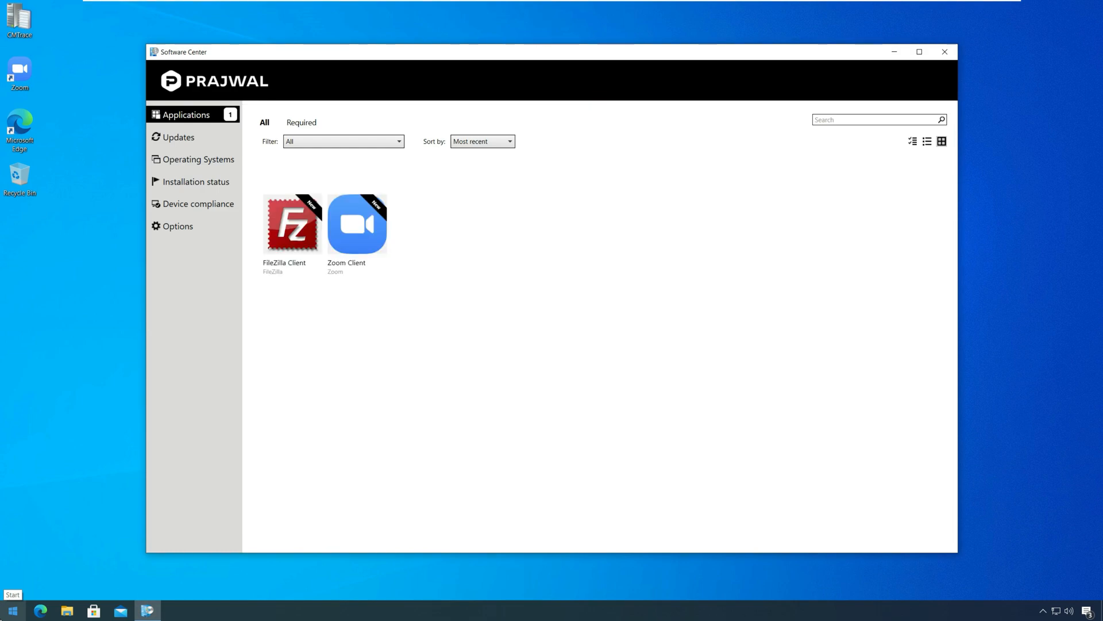
pyautogui.moveTo(214, 487)
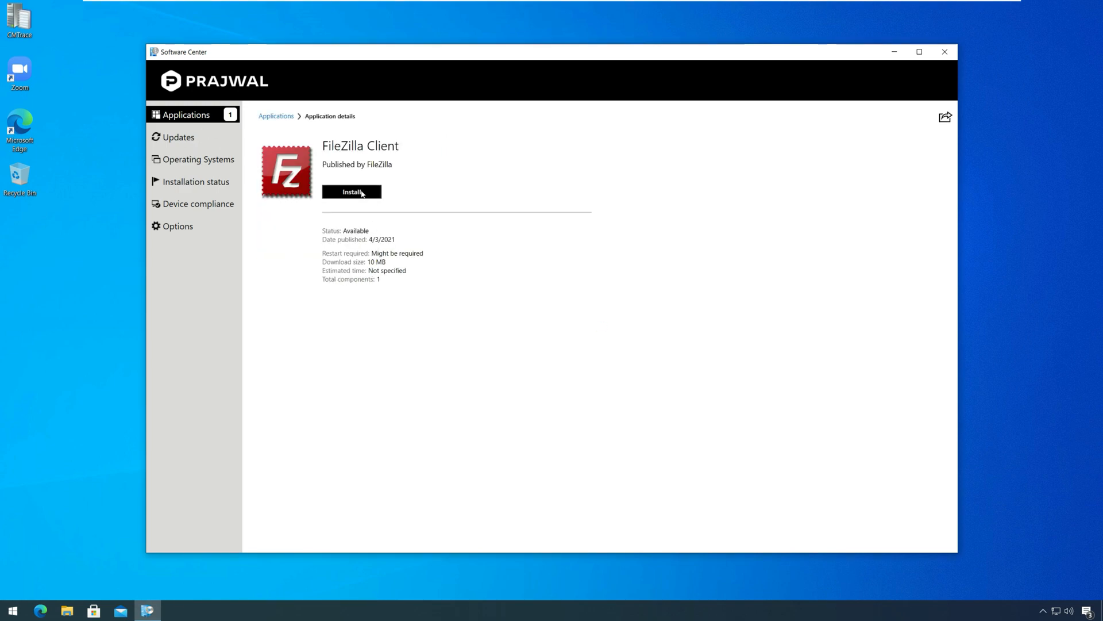
# - Install FileZilla Client from Software Center so its status shows Installed
pyautogui.click(352, 191)
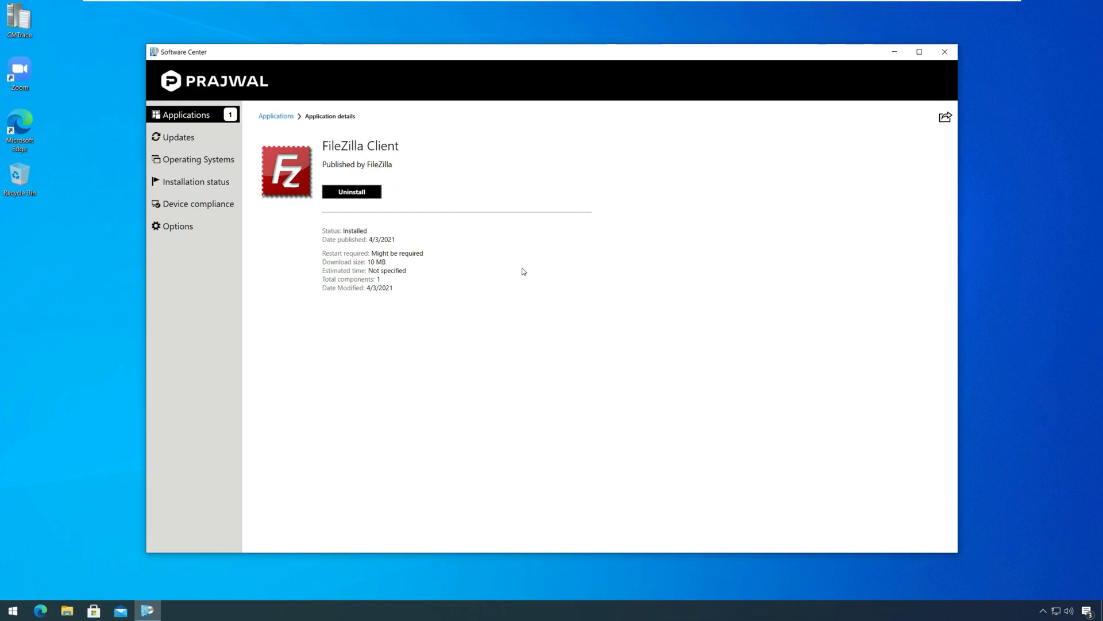
pyautogui.moveTo(338, 235)
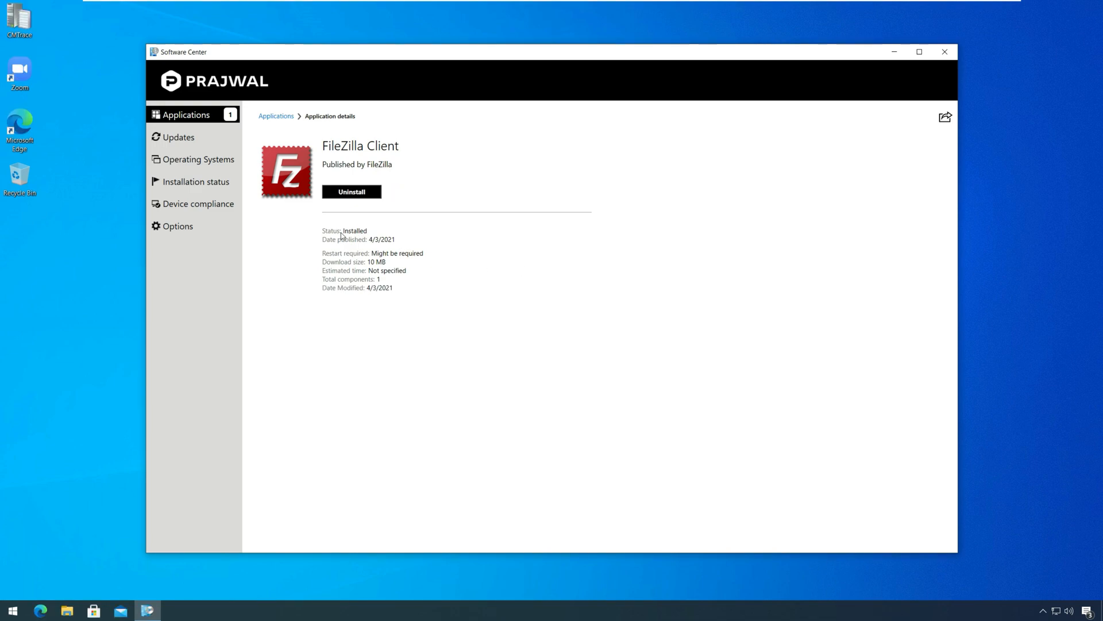
pyautogui.moveTo(287, 316)
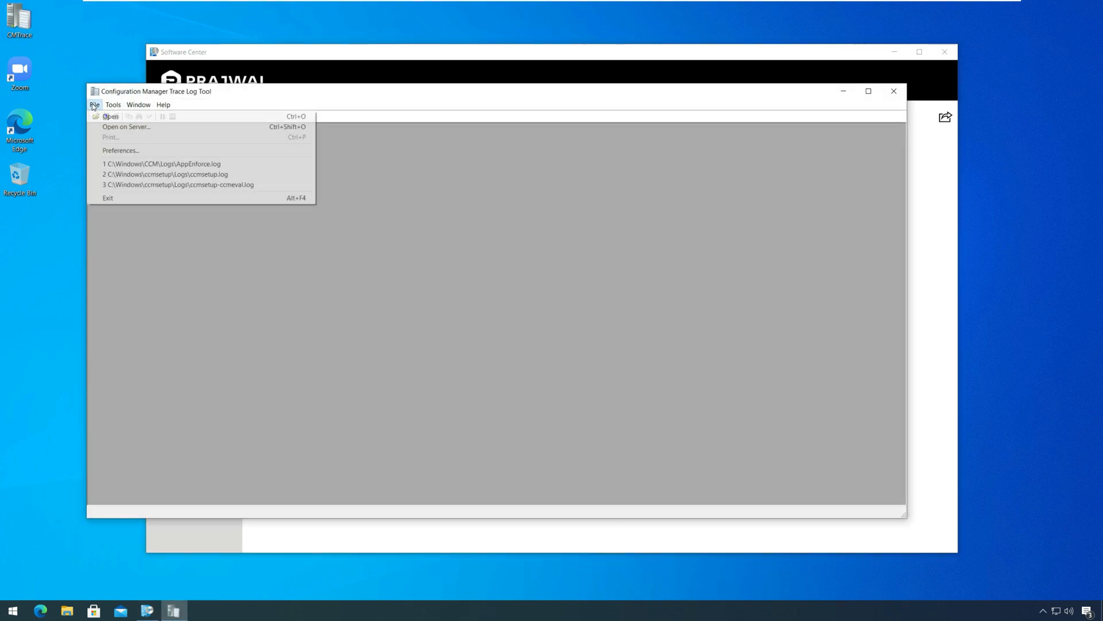
pyautogui.moveTo(177, 168)
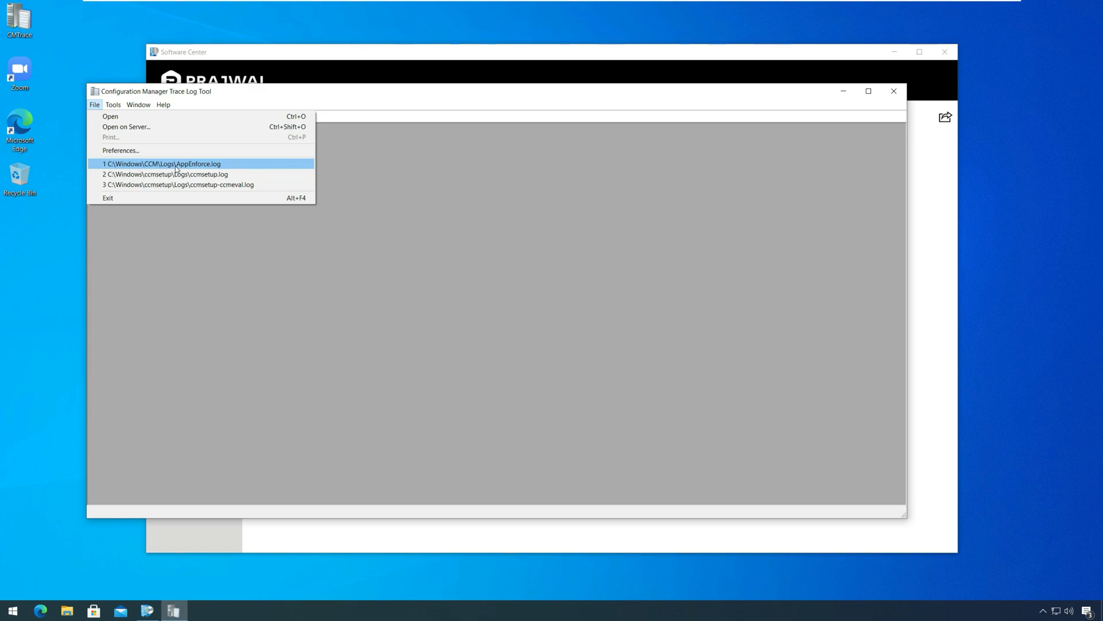
# - Review AppEnforce.log entries for FileZilla: working directory, command line and exit code 0
pyautogui.click(174, 163)
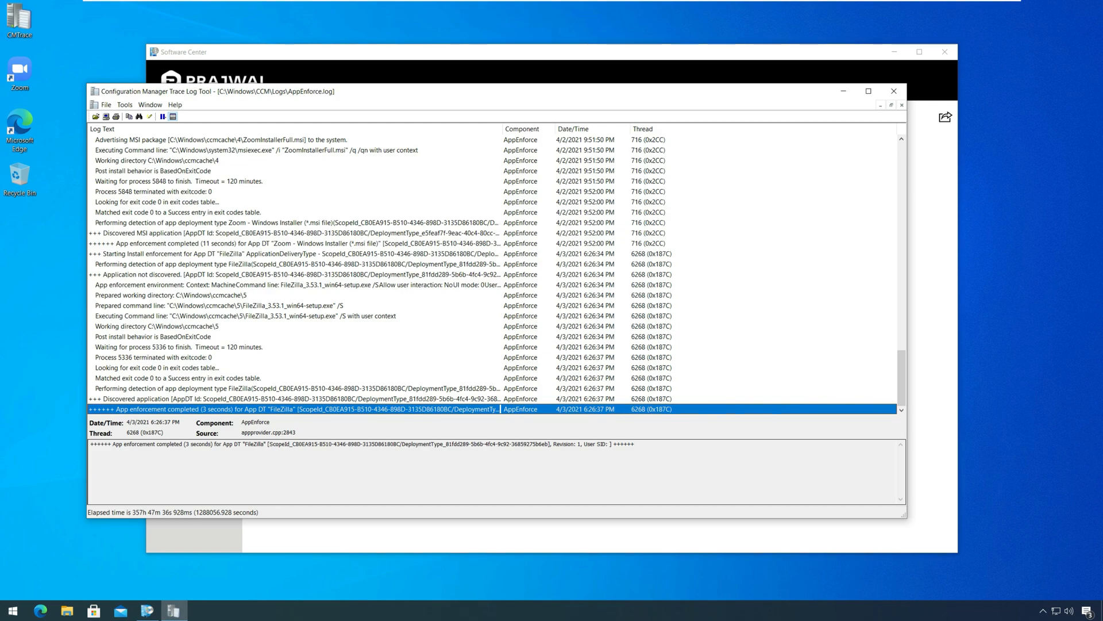
pyautogui.click(188, 294)
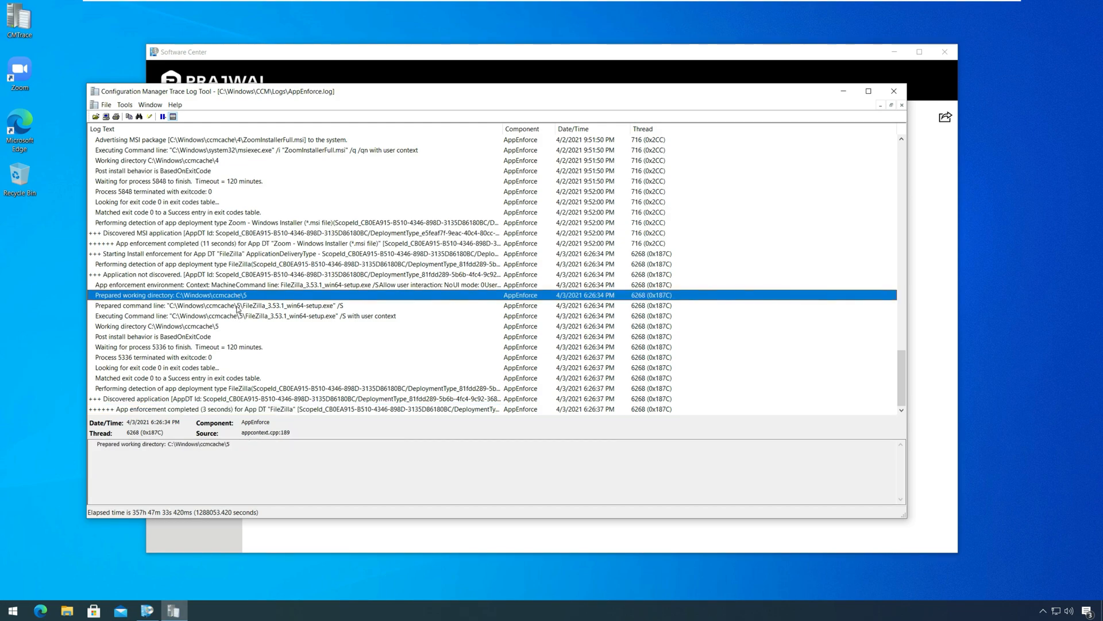
pyautogui.click(240, 315)
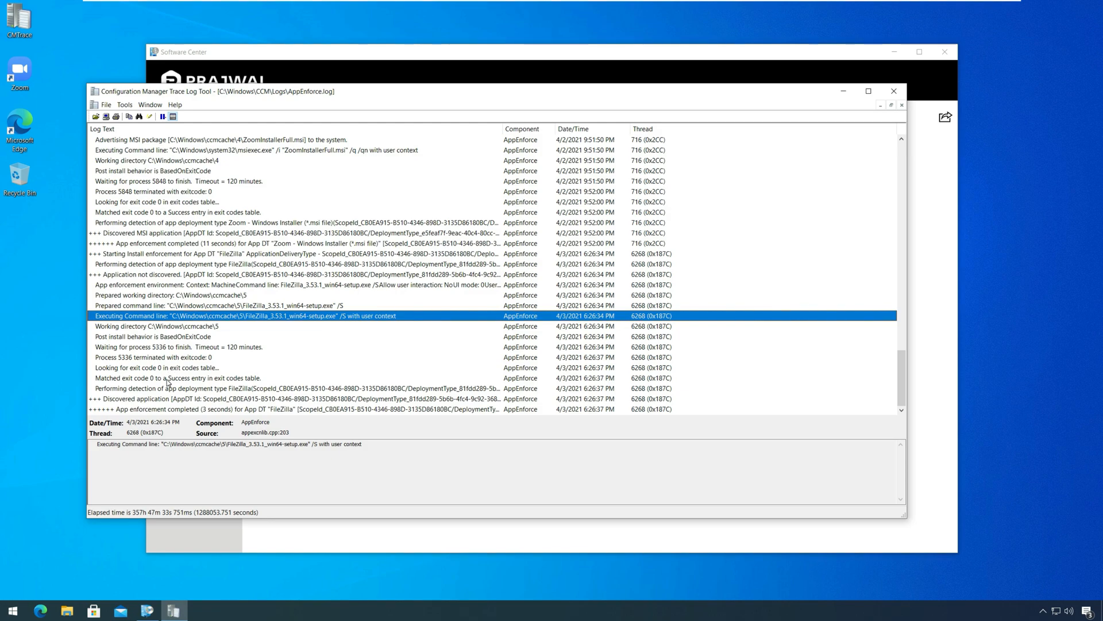
pyautogui.click(167, 377)
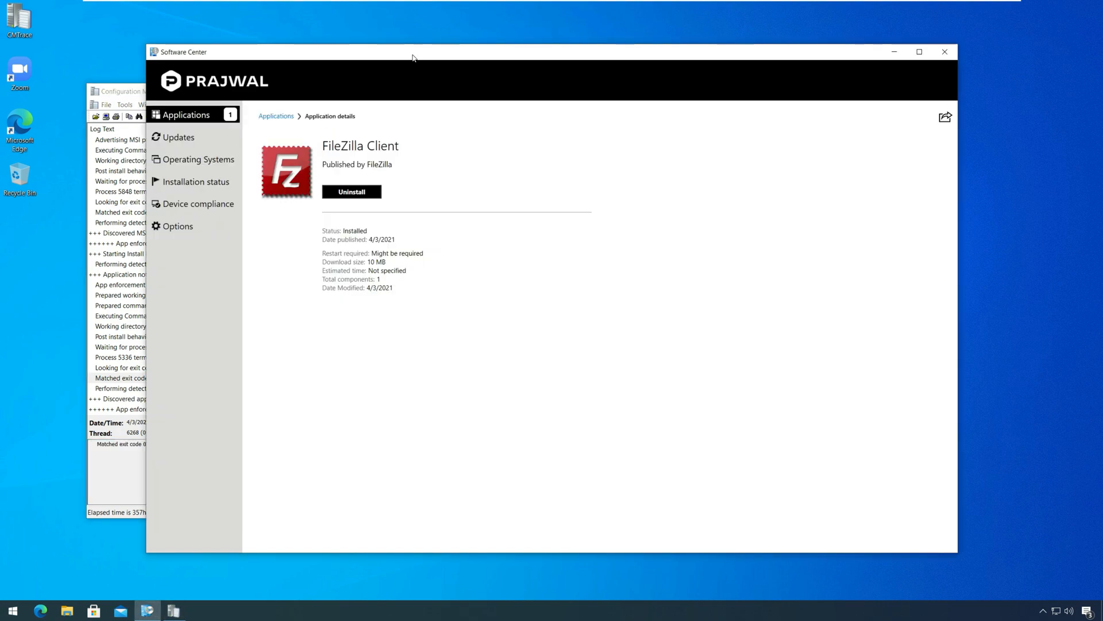
pyautogui.moveTo(470, 288)
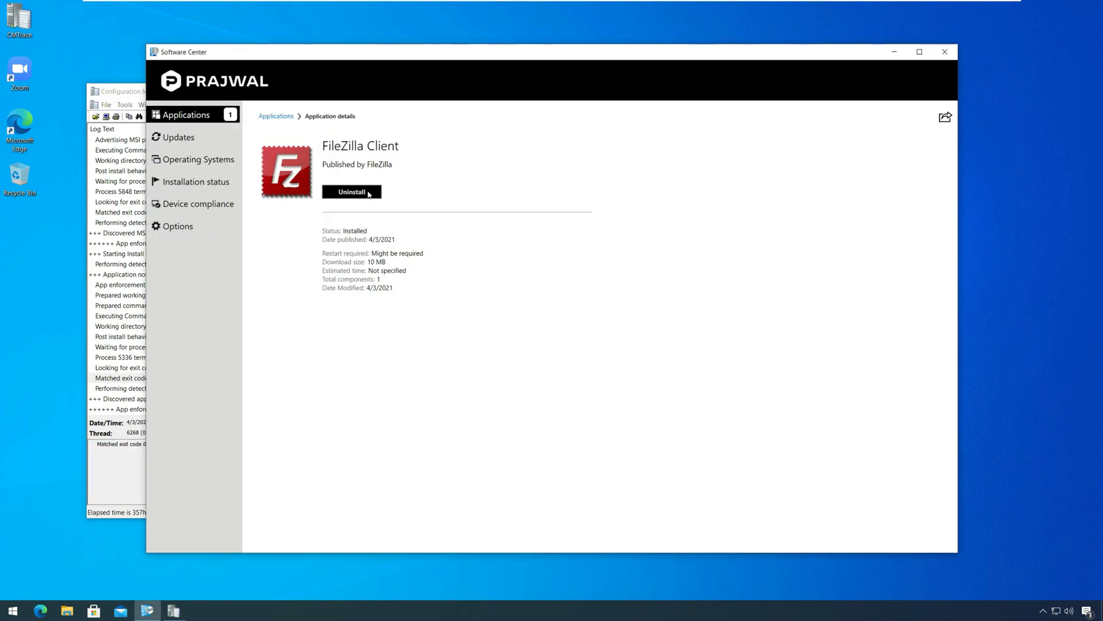
# - Uninstall FileZilla Client from Software Center and dismiss the removal-failed error
pyautogui.click(352, 192)
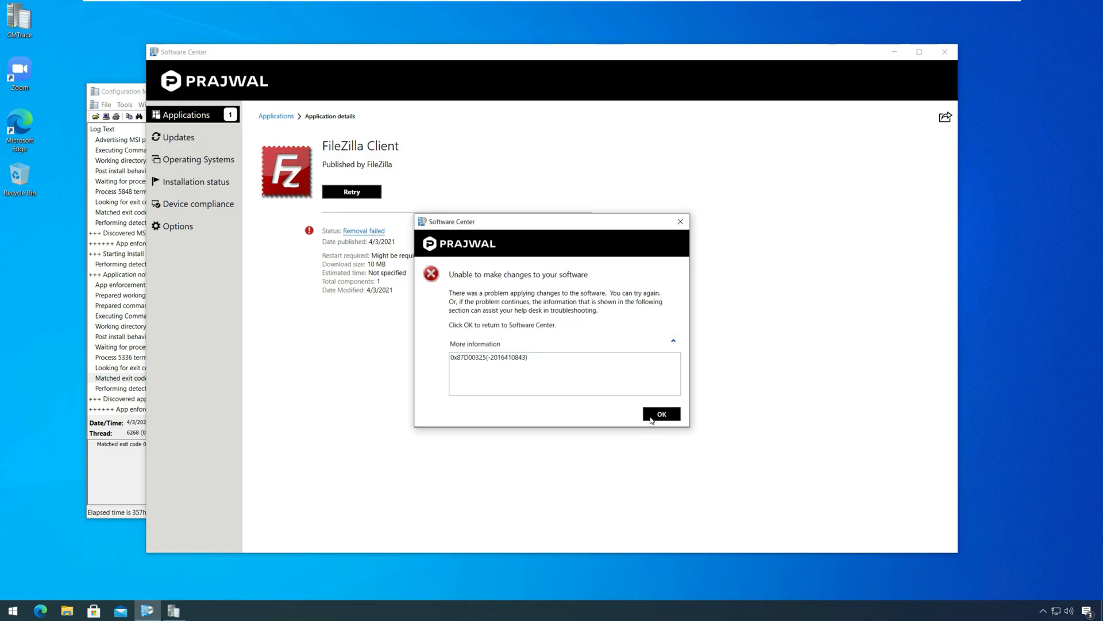
pyautogui.click(661, 412)
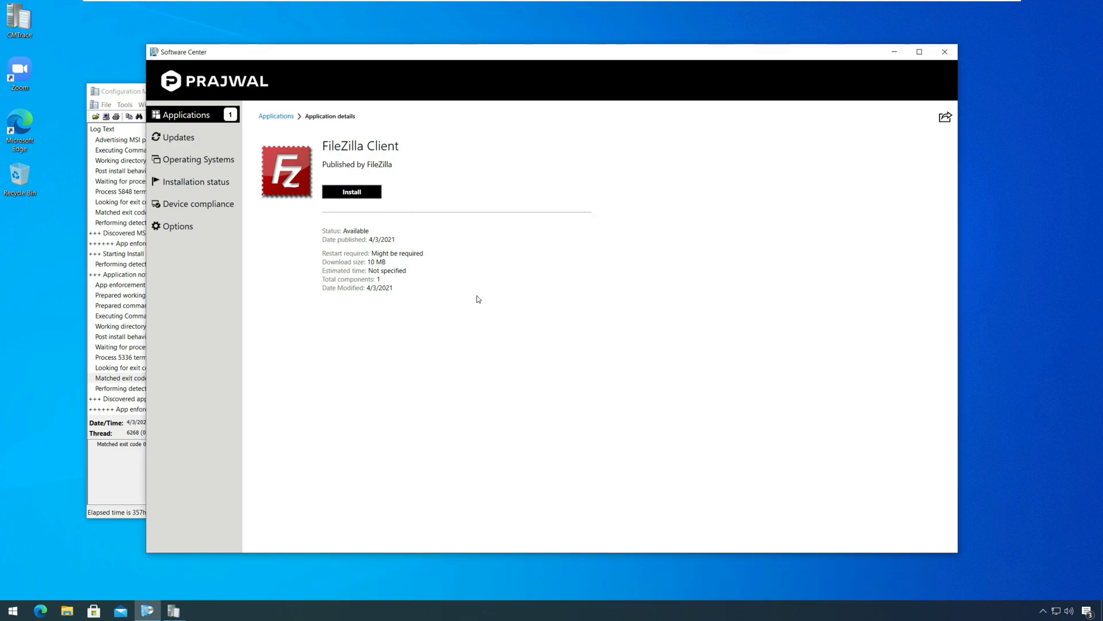